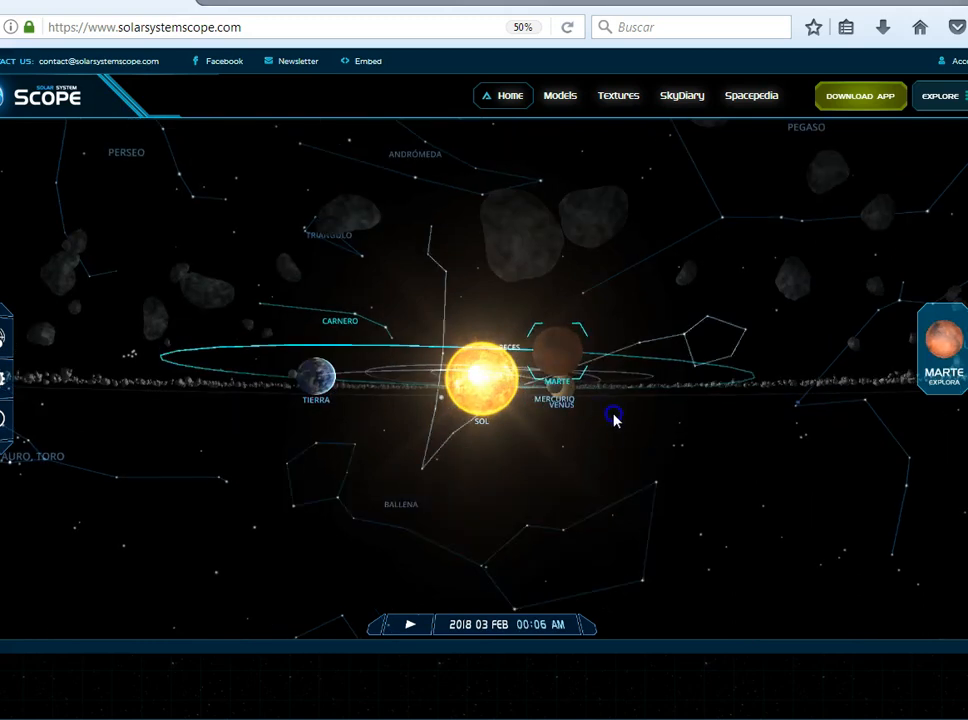
Step: Orbit the Solar System Scope scene to view the inner planets' orbits from above and edge-on
left_click_drag(616, 418, 530, 464)
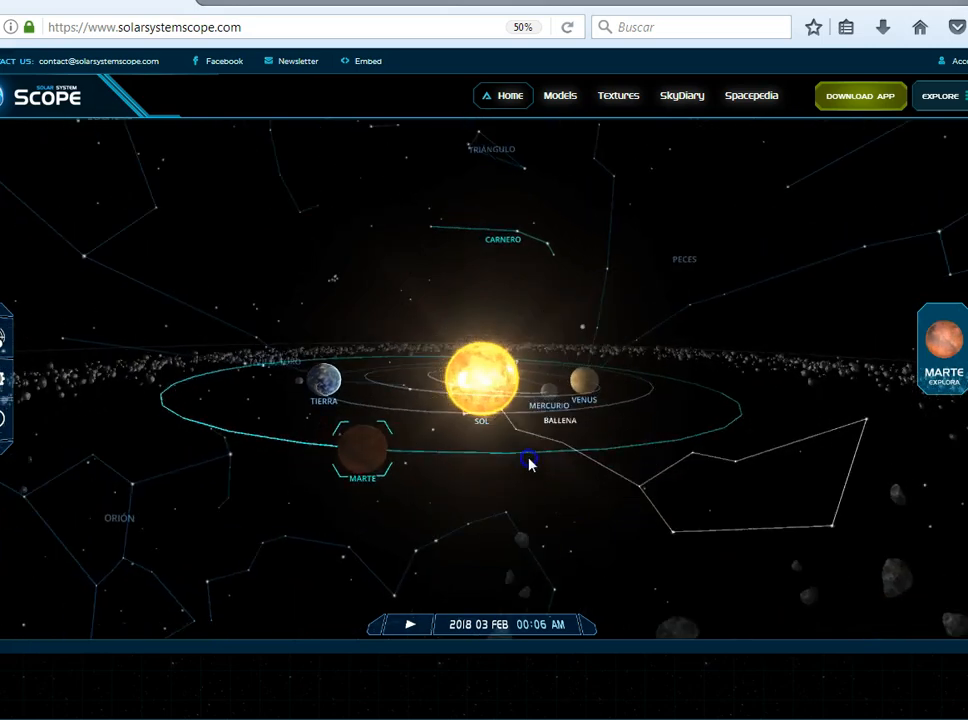
left_click_drag(530, 464, 476, 456)
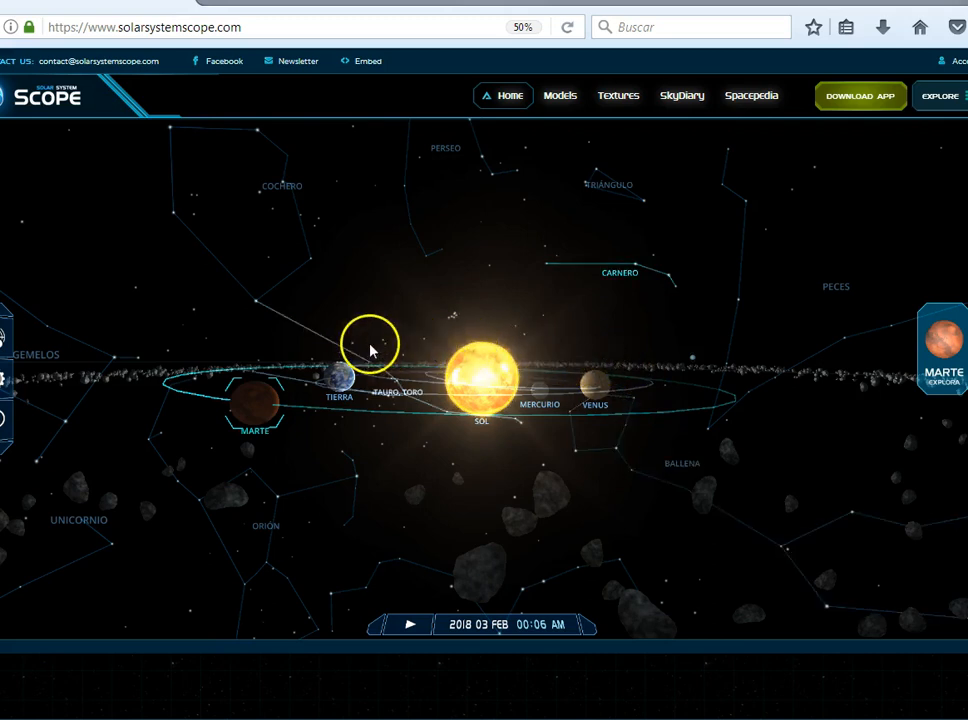
mouse_move(428, 368)
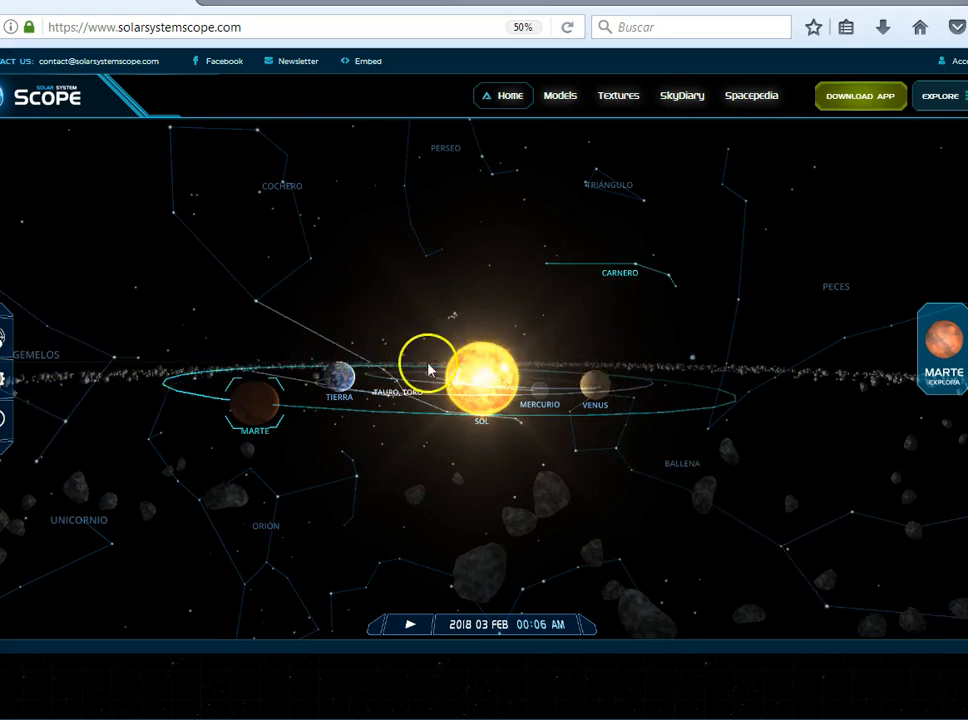
mouse_move(670, 356)
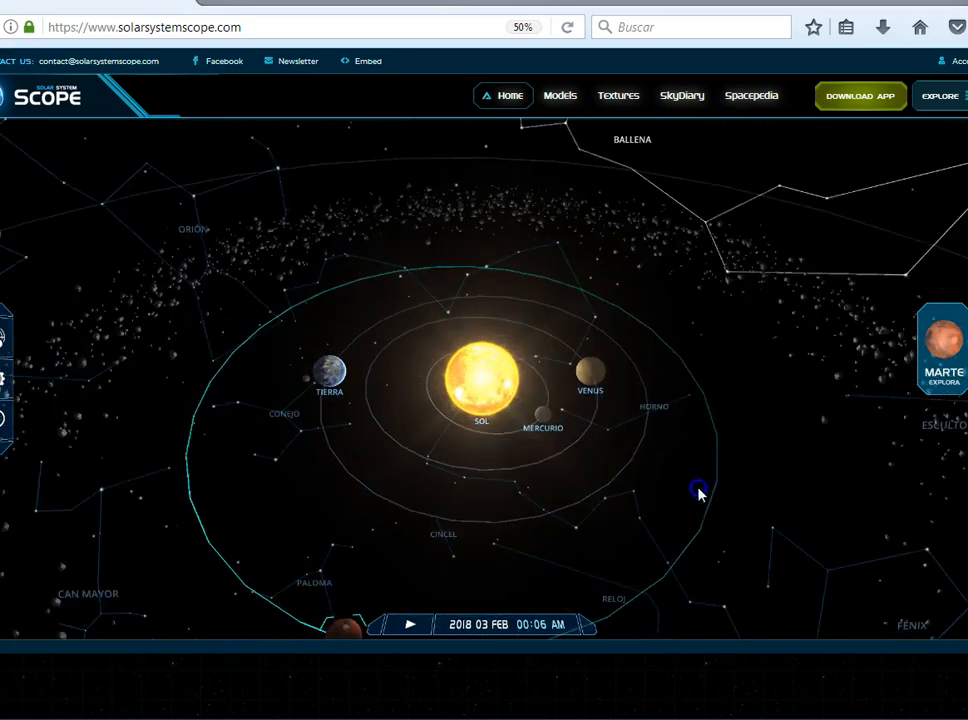
left_click_drag(700, 492, 648, 250)
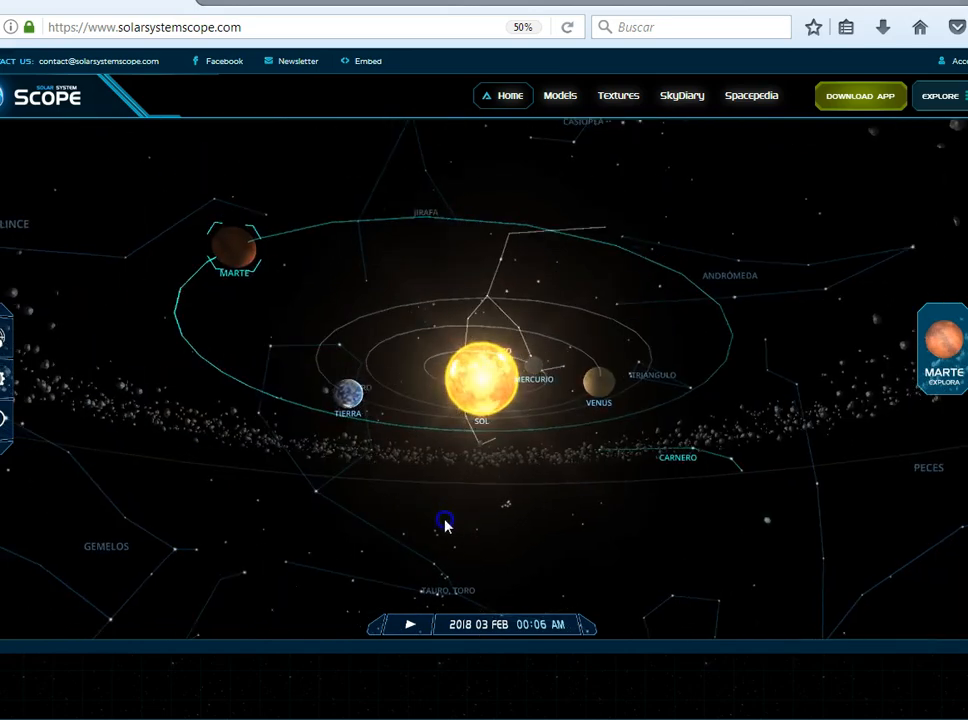
left_click_drag(444, 524, 432, 572)
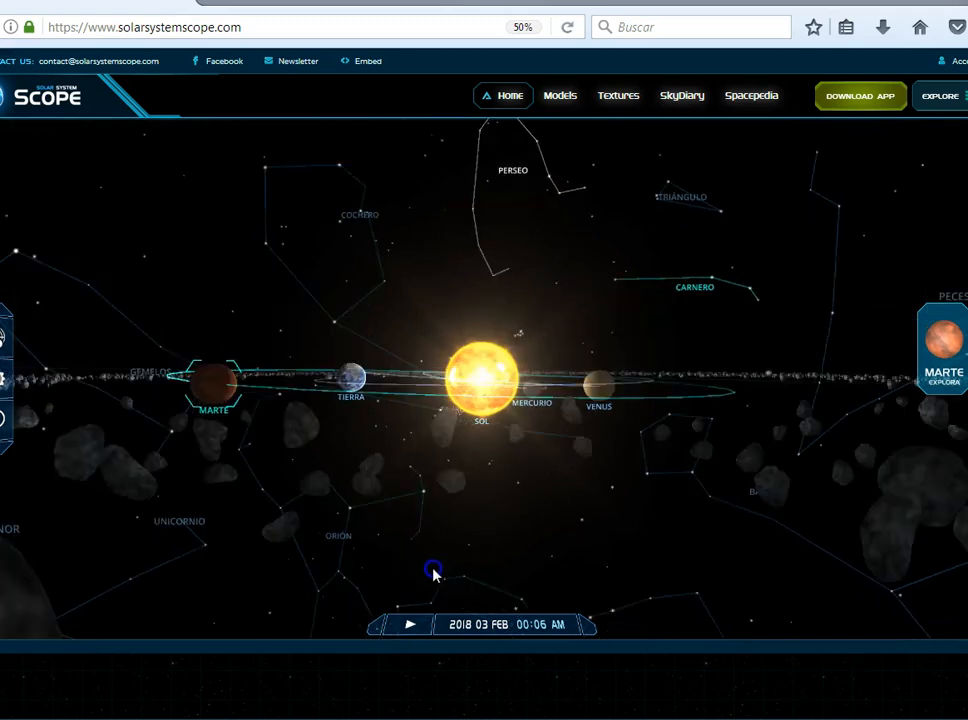
left_click_drag(432, 572, 388, 568)
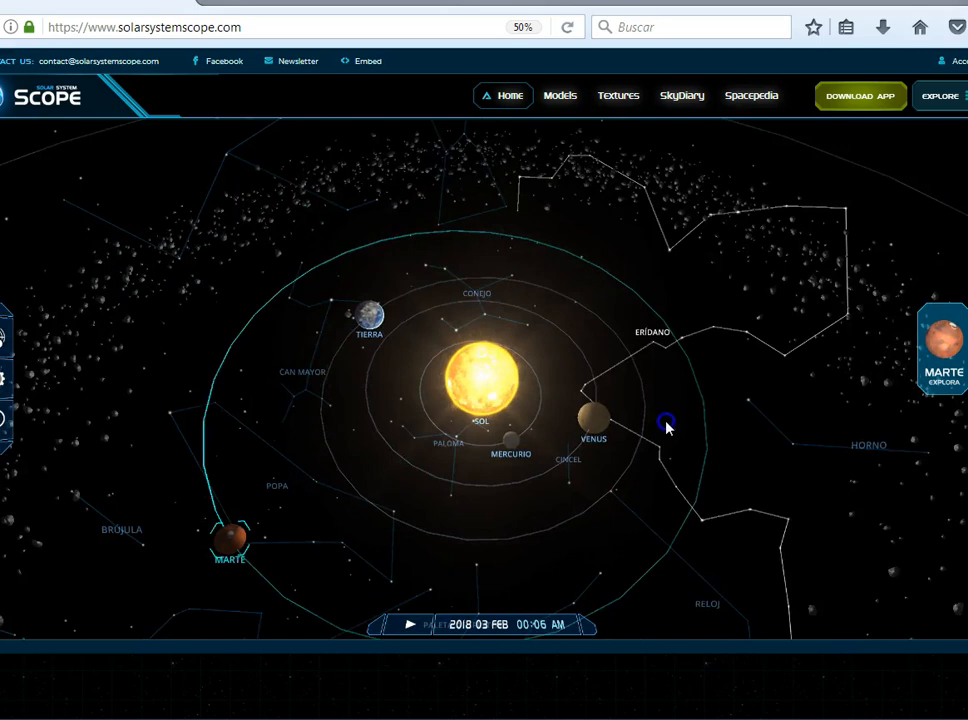
left_click_drag(668, 424, 652, 502)
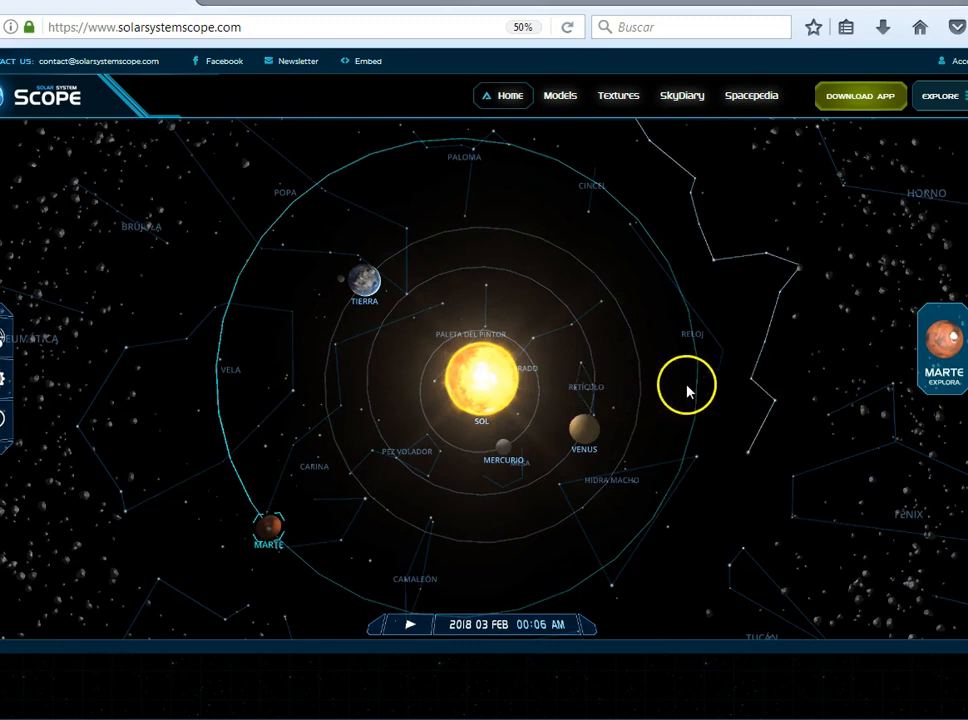
mouse_move(482, 384)
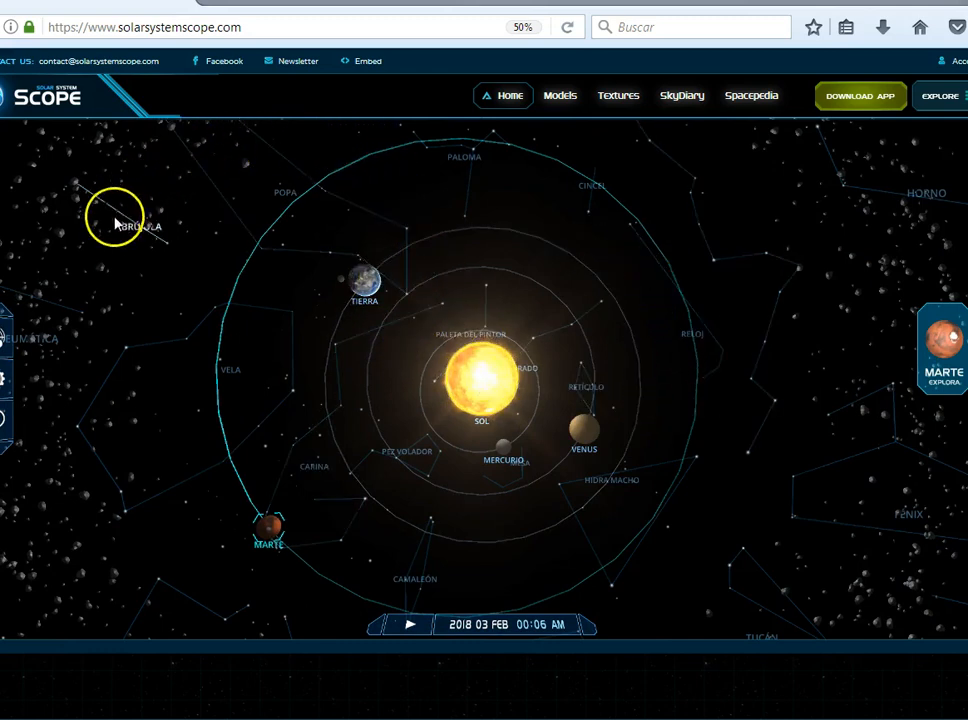
mouse_move(308, 204)
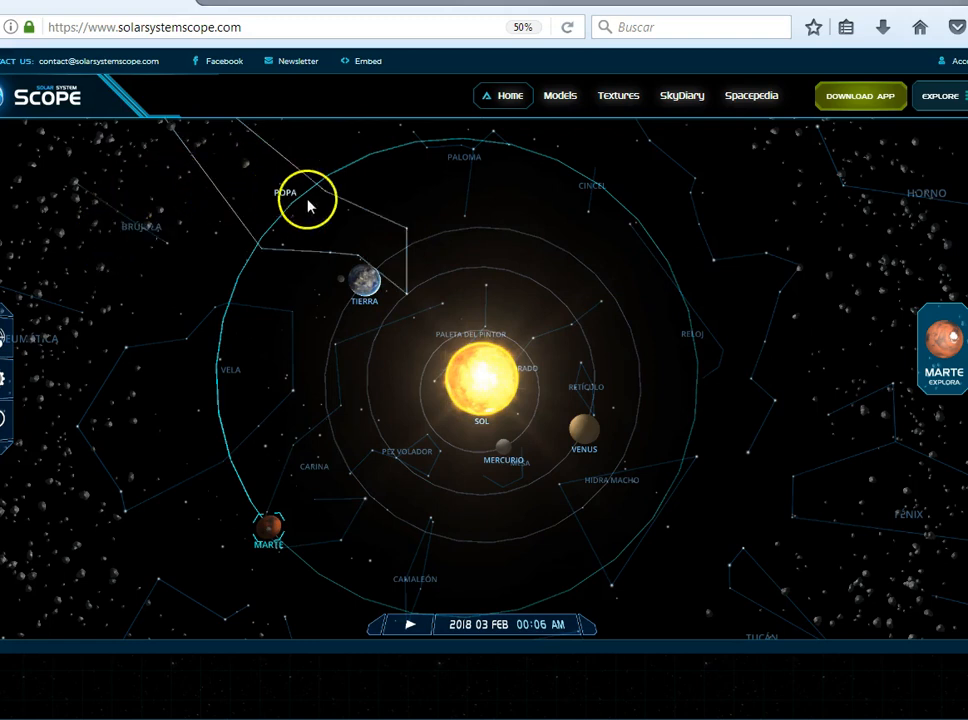
mouse_move(112, 352)
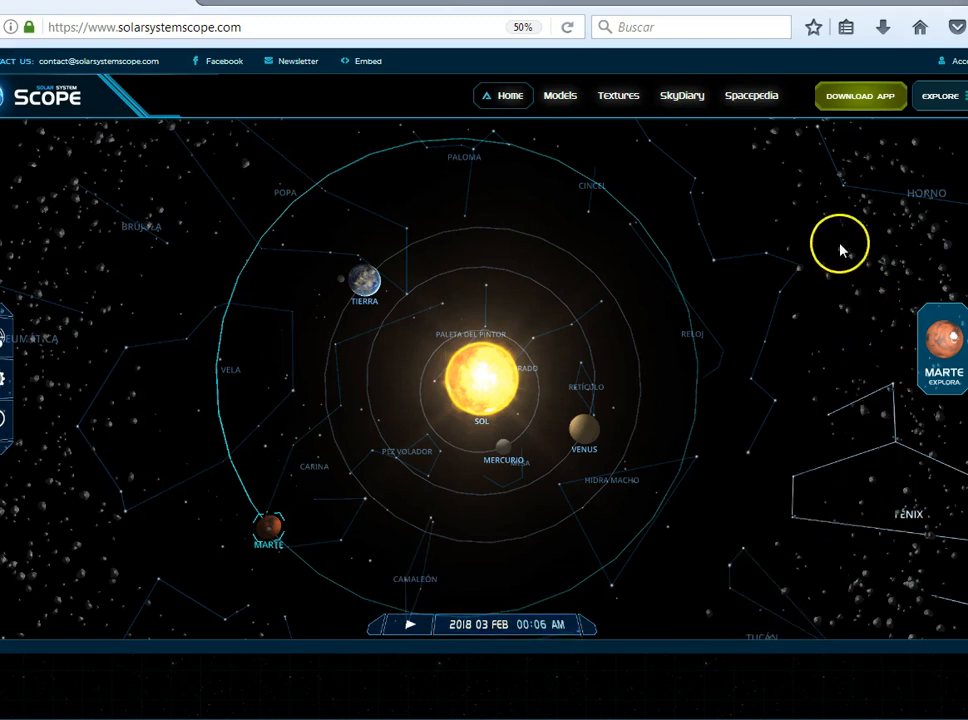
mouse_move(252, 184)
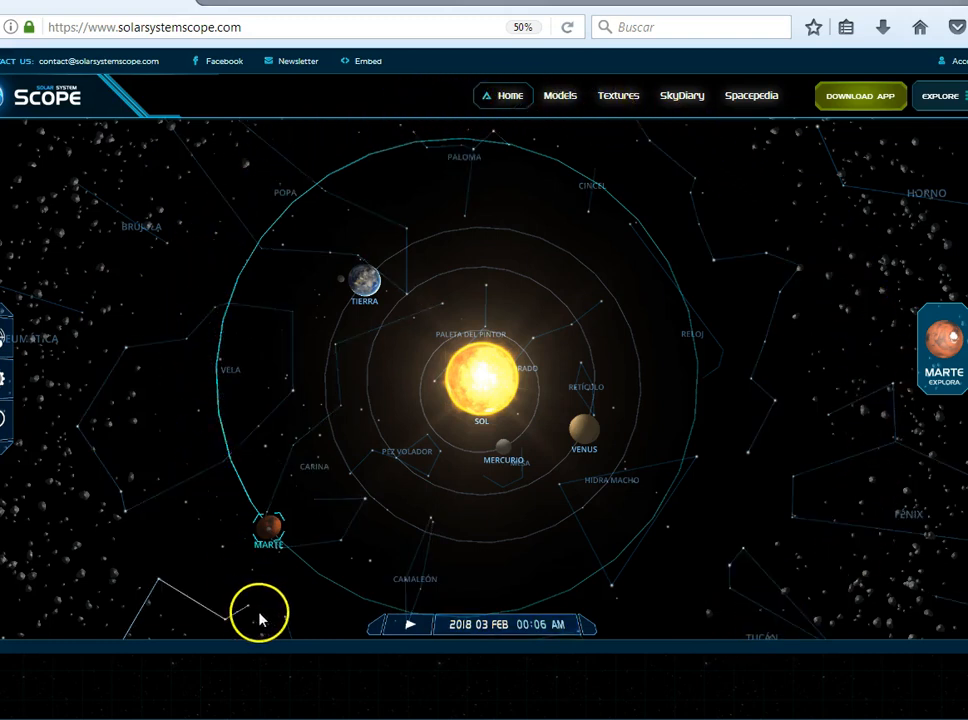
mouse_move(236, 348)
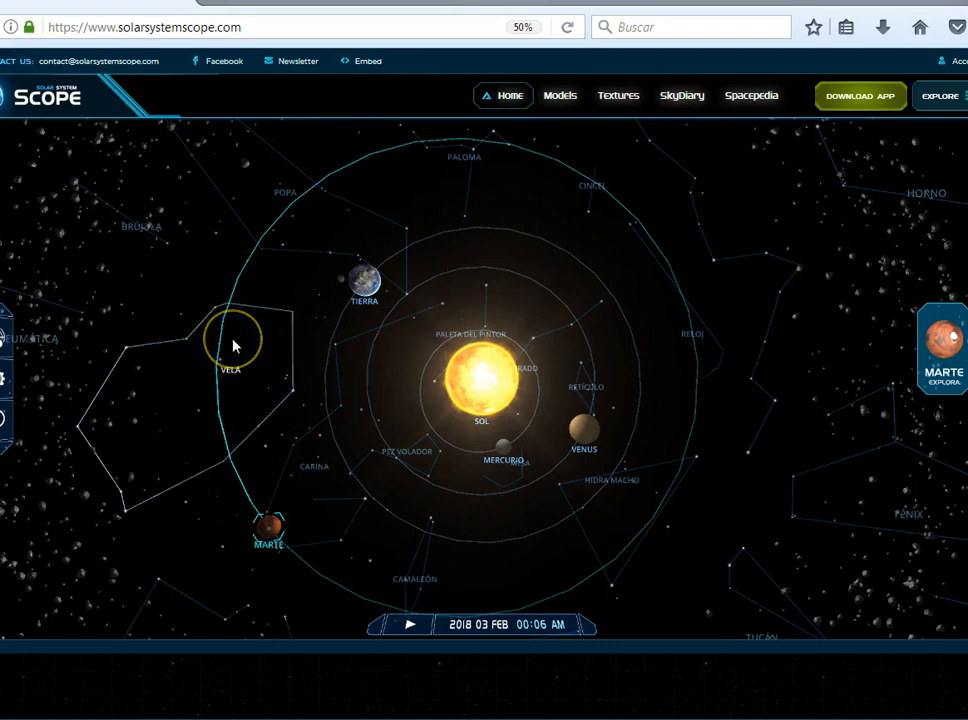
mouse_move(230, 340)
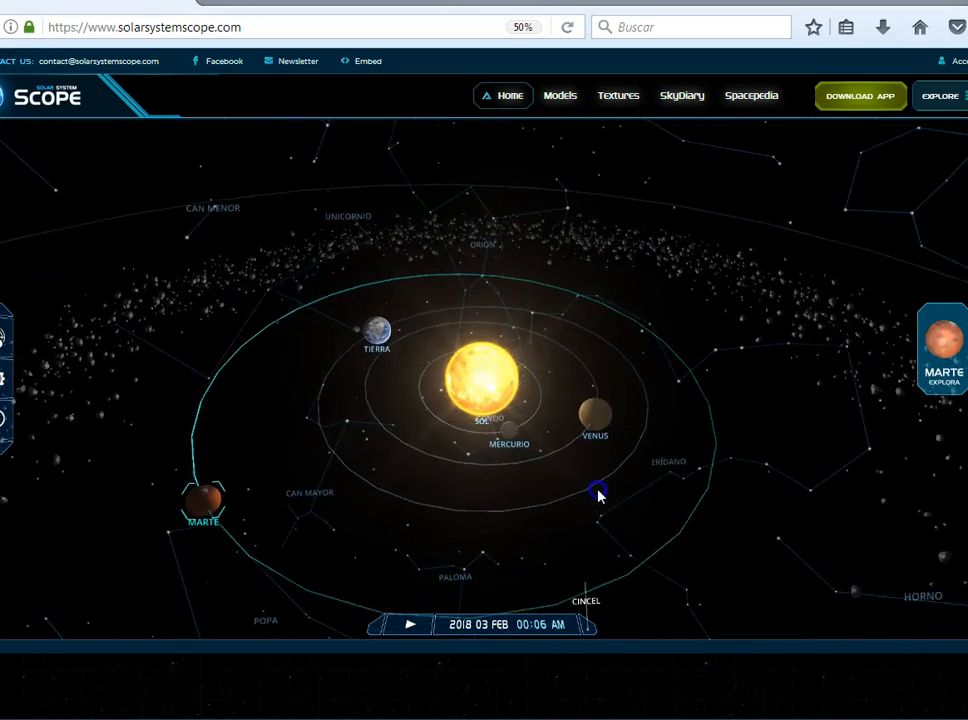
Step: Feature Earth and advance the simulation to 14 April 2018, 16:15, keeping an overhead view
left_click_drag(598, 496, 144, 476)
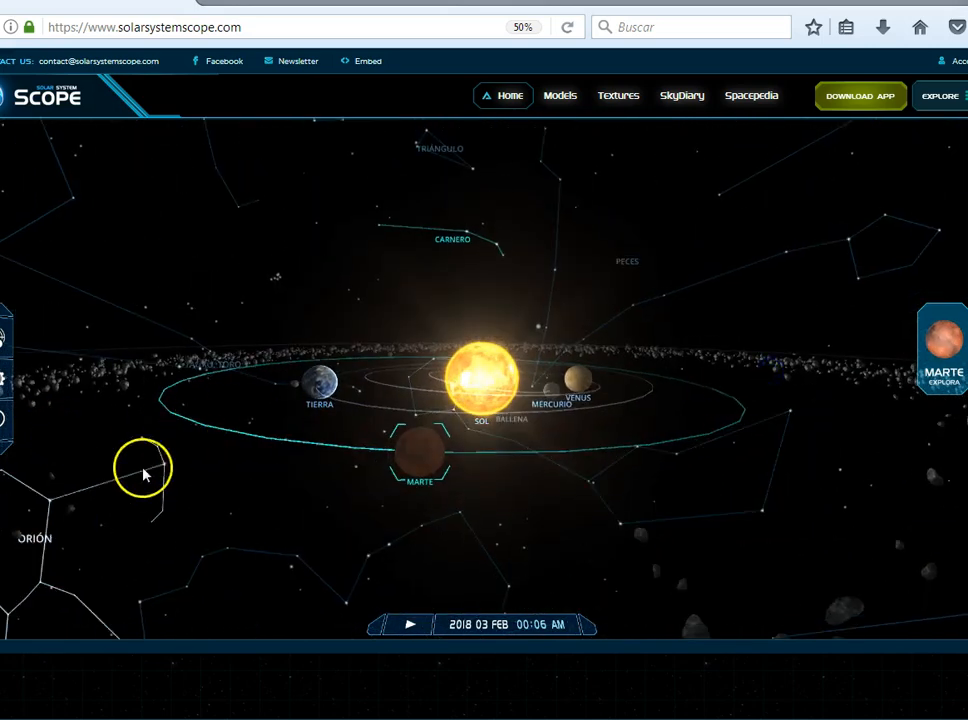
left_click_drag(144, 470, 536, 530)
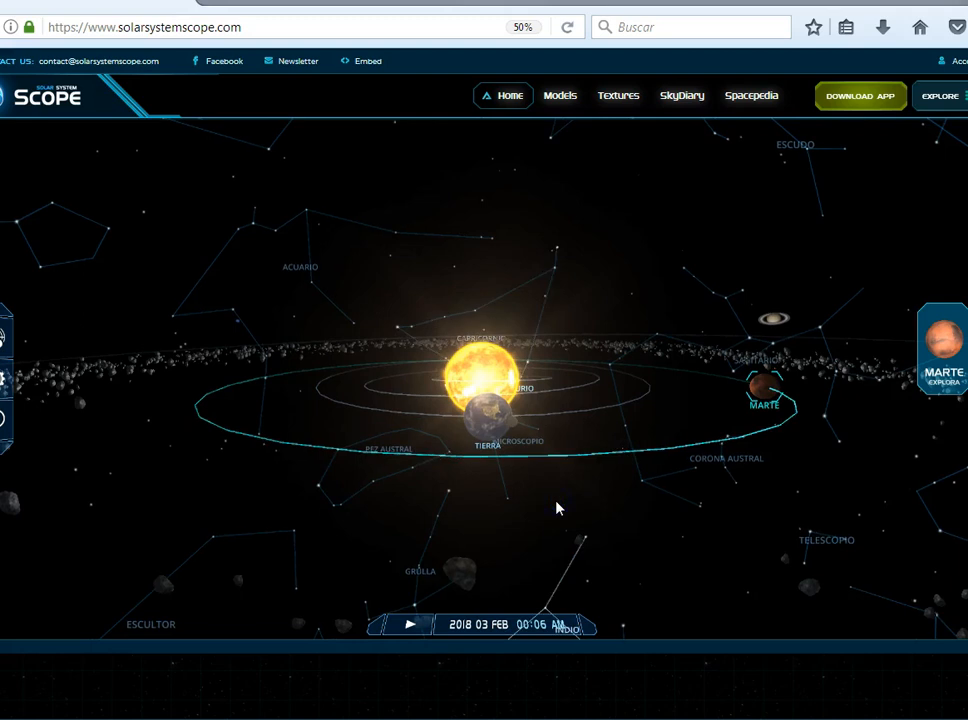
left_click(490, 414)
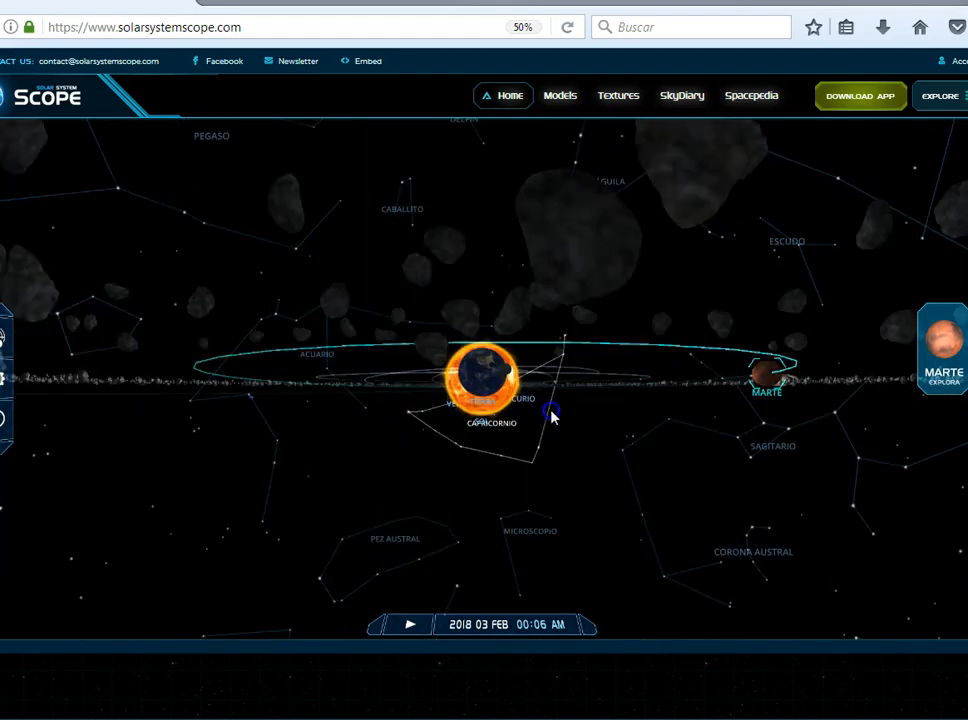
left_click_drag(550, 414, 540, 490)
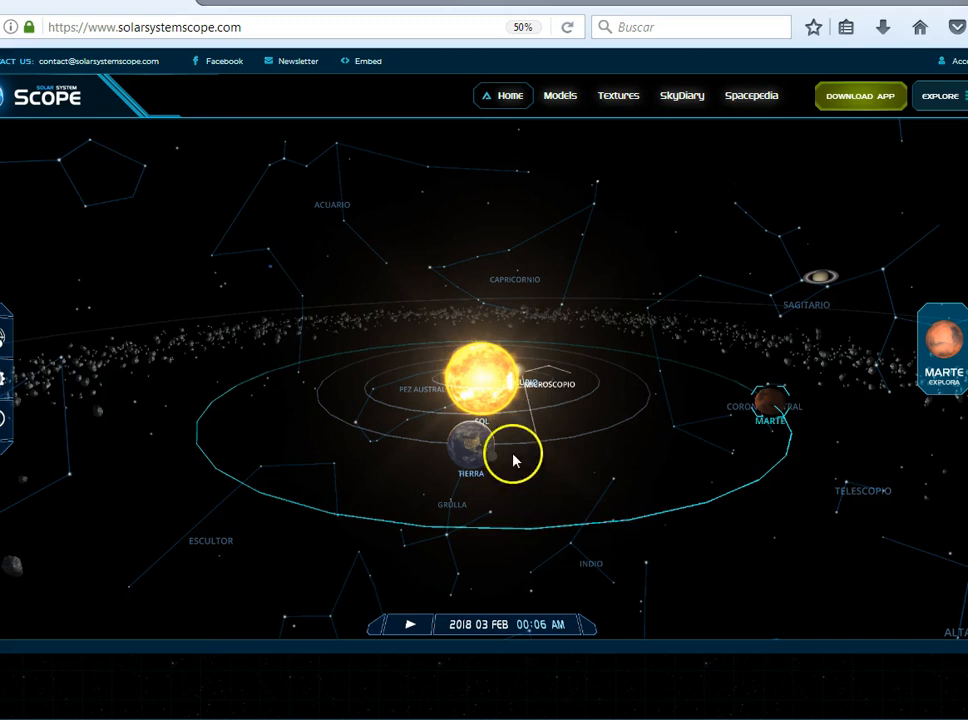
mouse_move(268, 244)
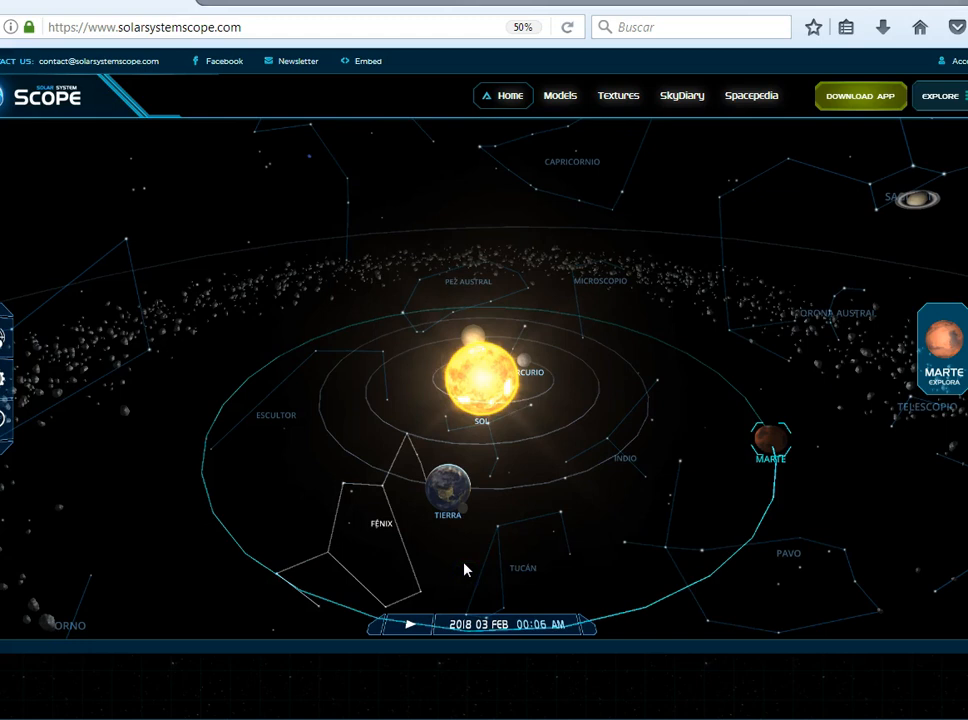
mouse_move(536, 560)
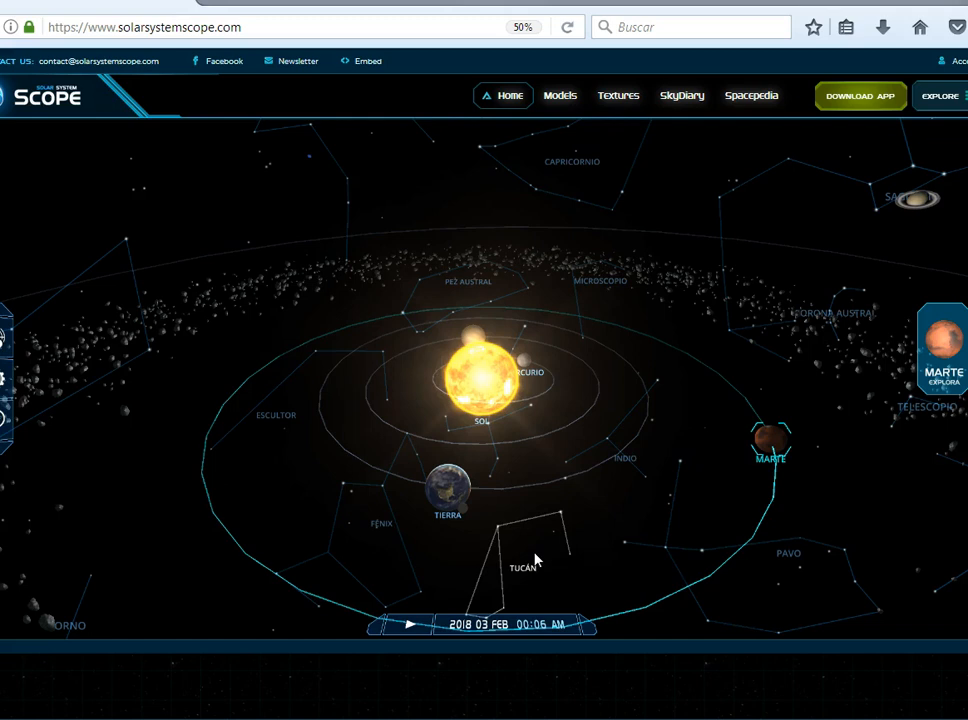
left_click_drag(536, 560, 436, 520)
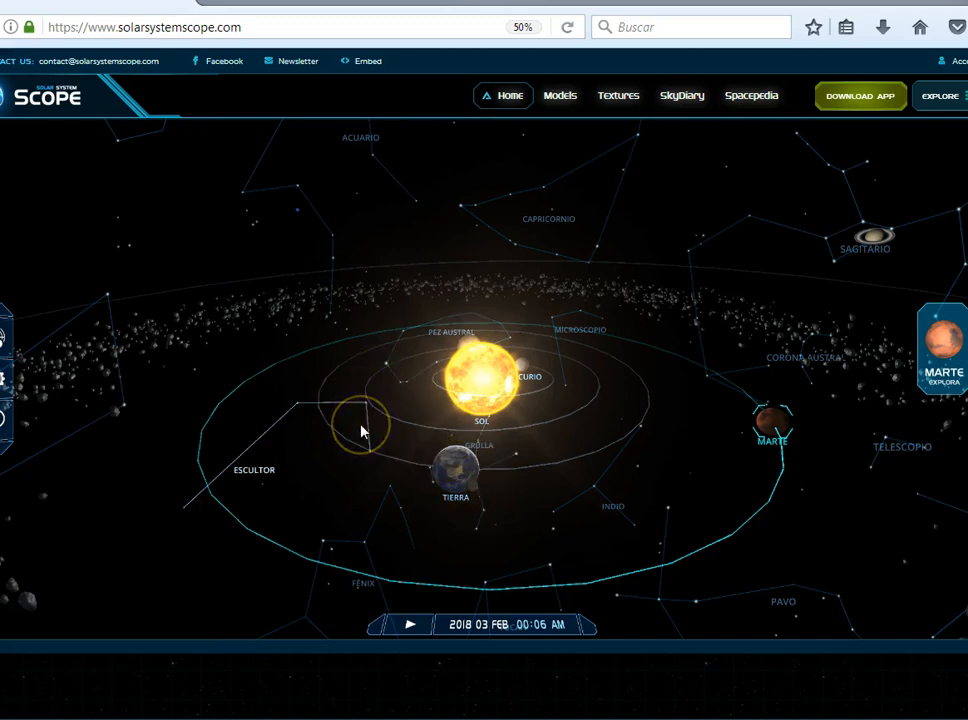
mouse_move(420, 478)
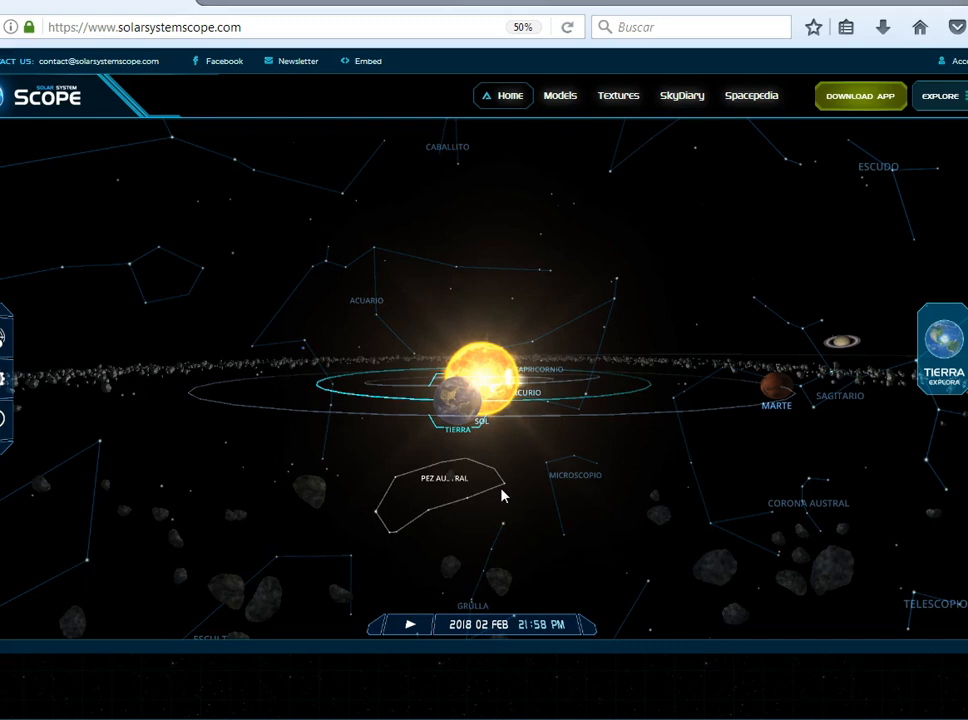
mouse_move(506, 498)
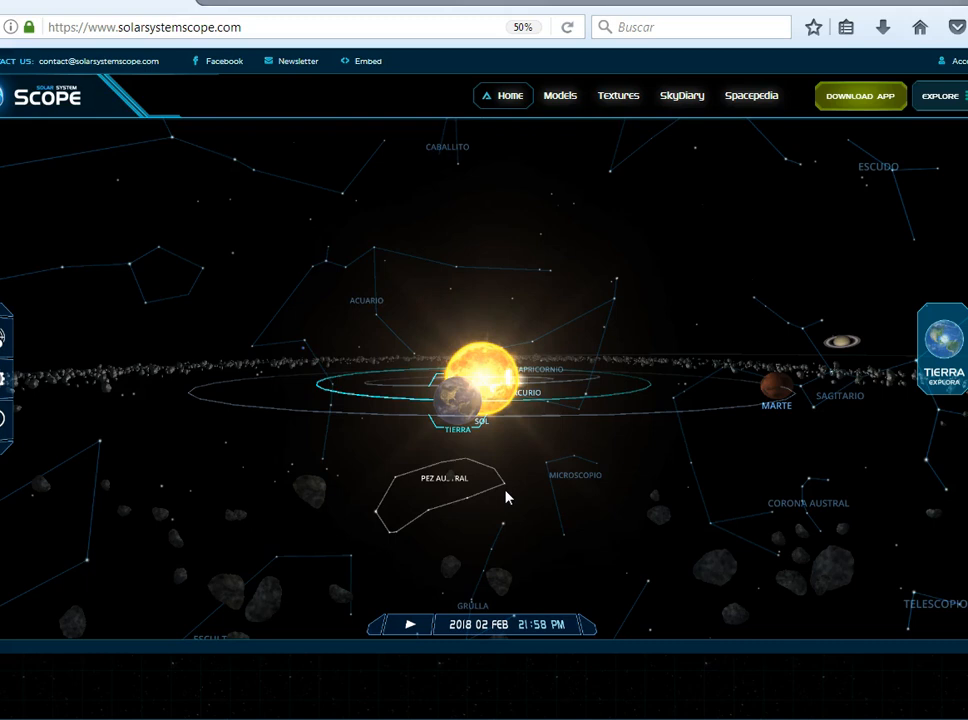
left_click(450, 404)
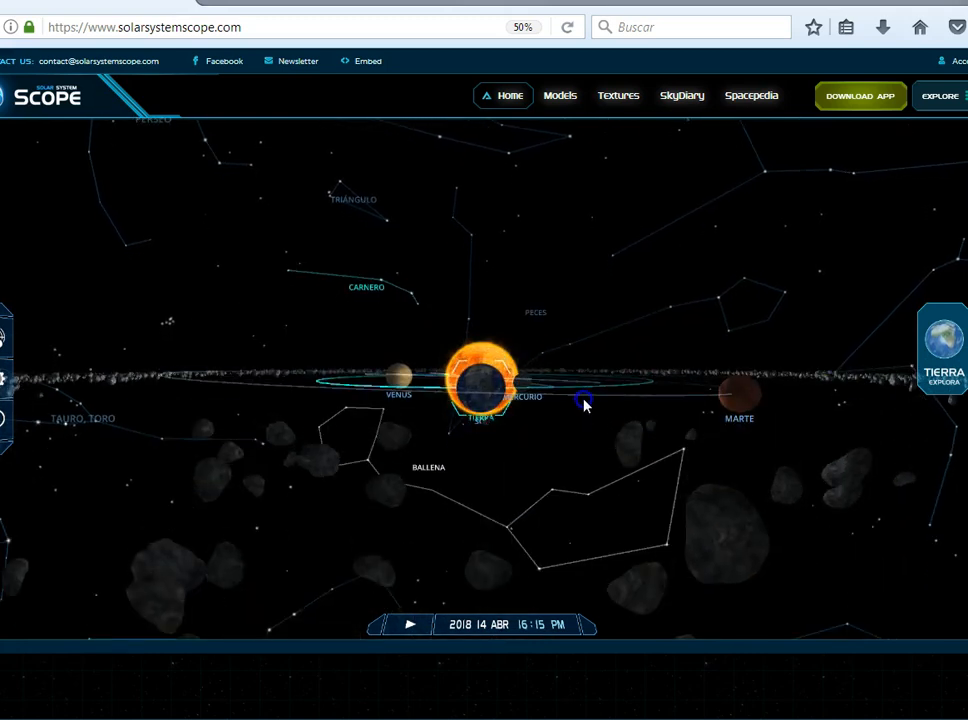
left_click_drag(584, 404, 476, 470)
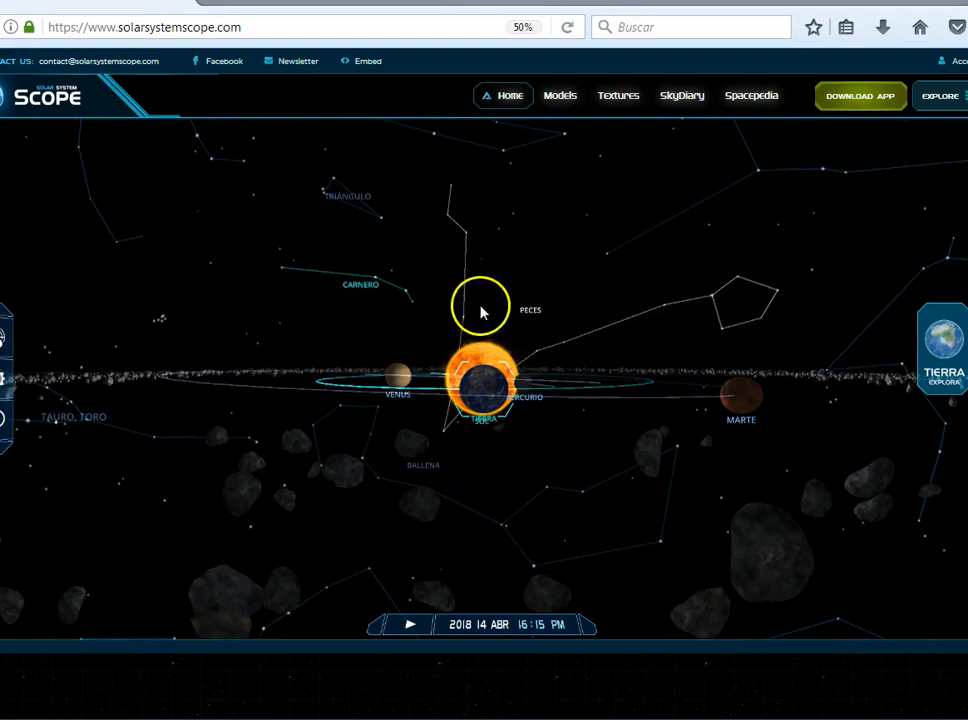
mouse_move(502, 314)
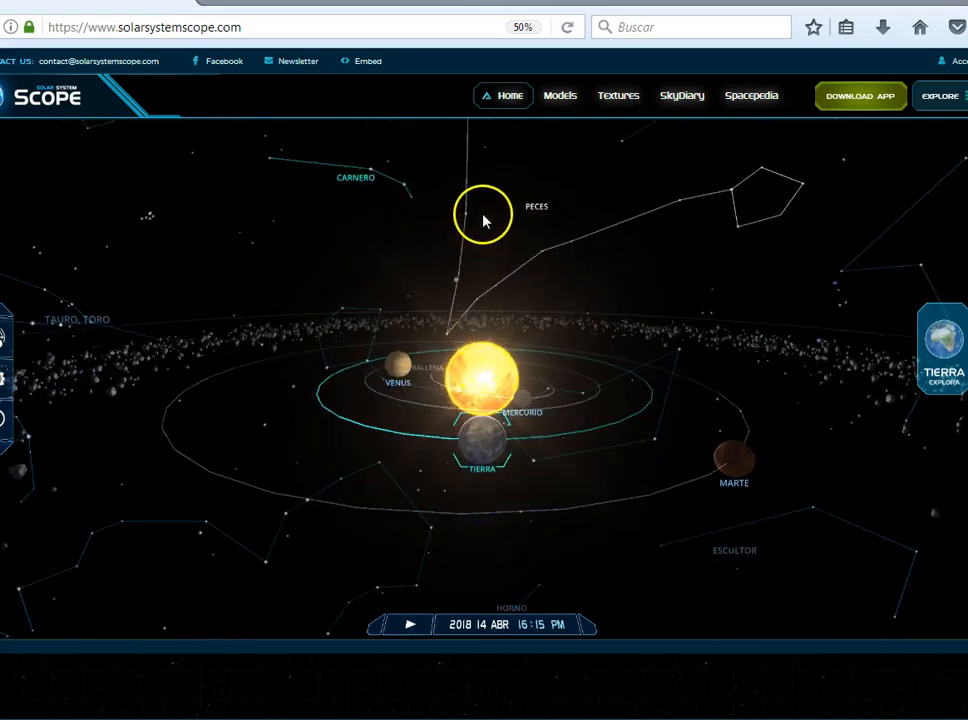
mouse_move(490, 256)
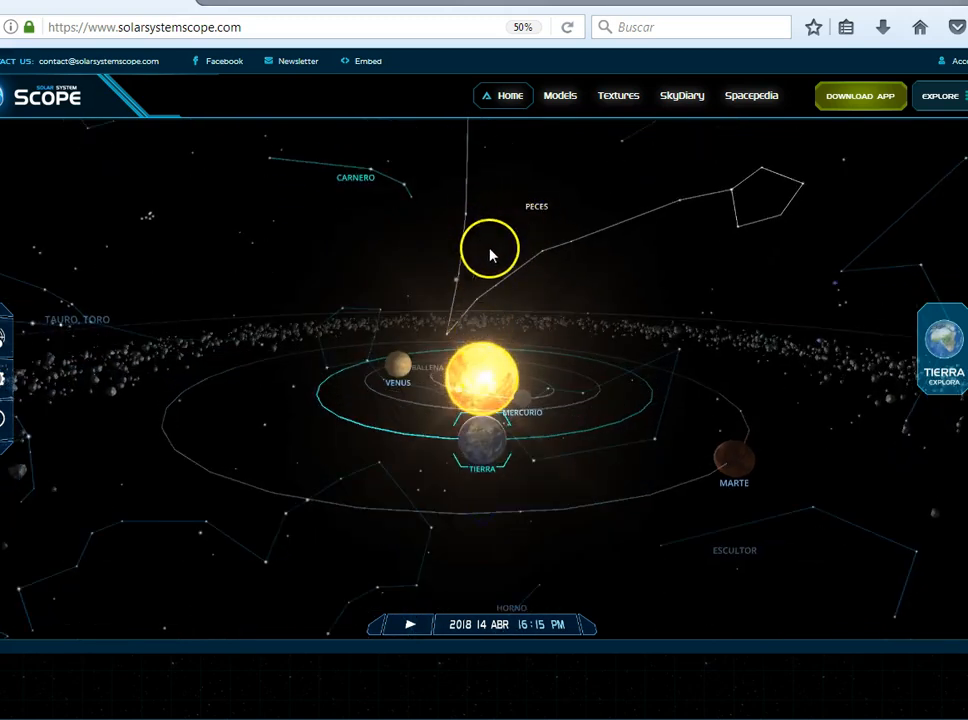
left_click_drag(490, 250, 790, 424)
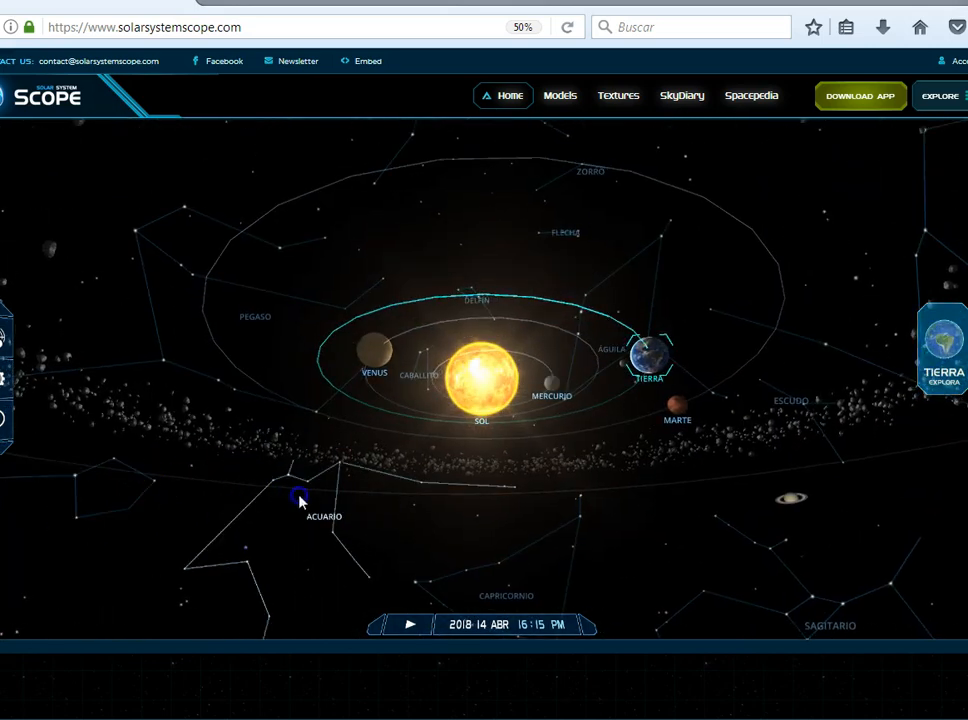
left_click_drag(300, 500, 588, 528)
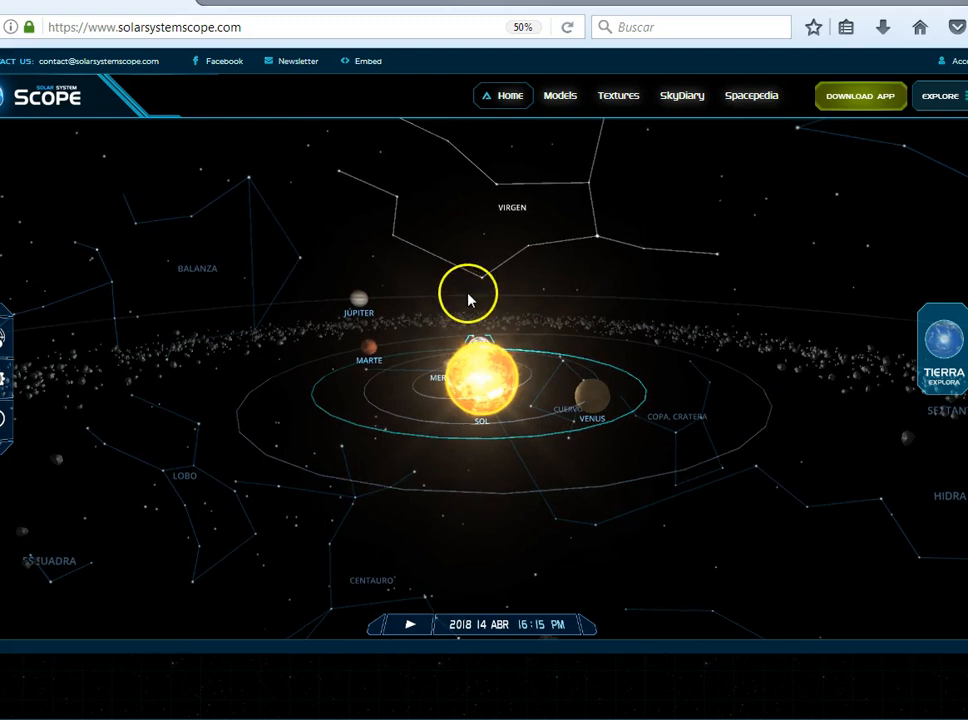
mouse_move(532, 588)
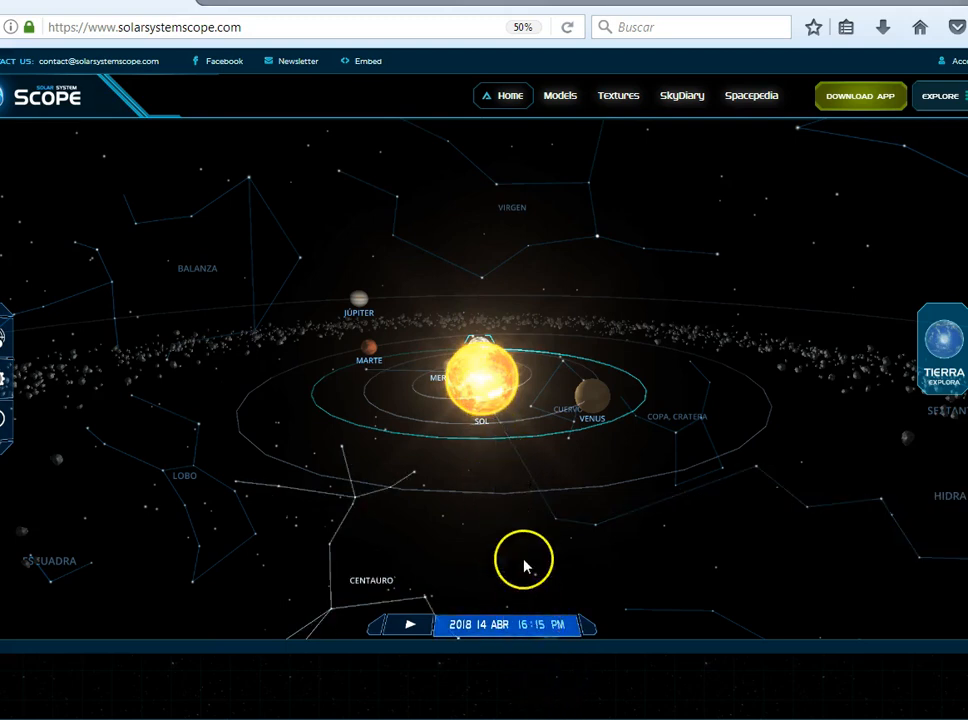
mouse_move(490, 390)
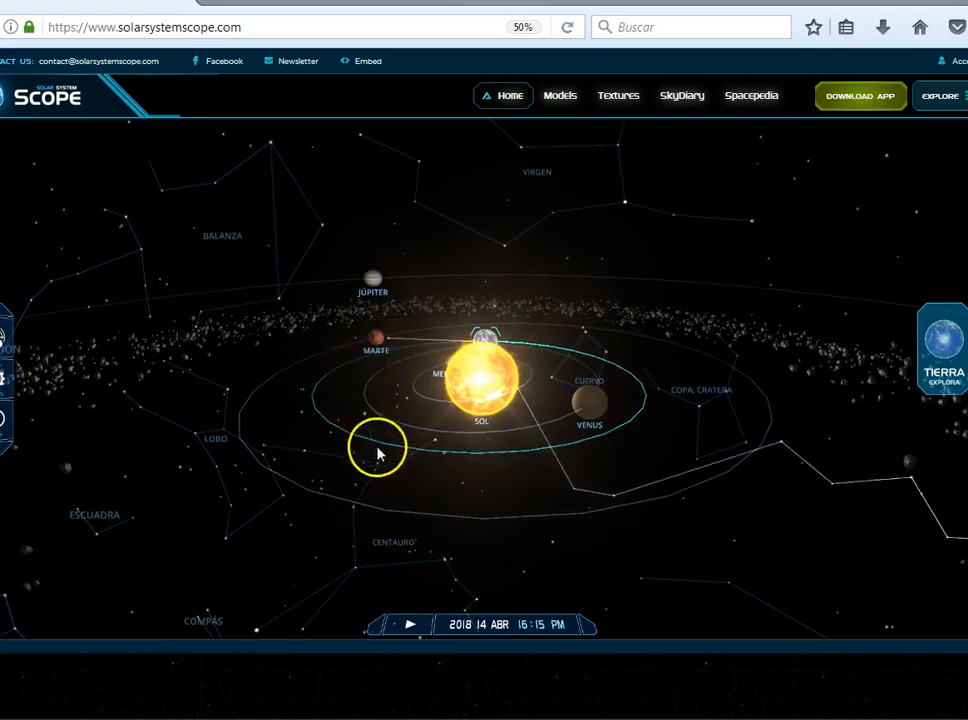
mouse_move(488, 440)
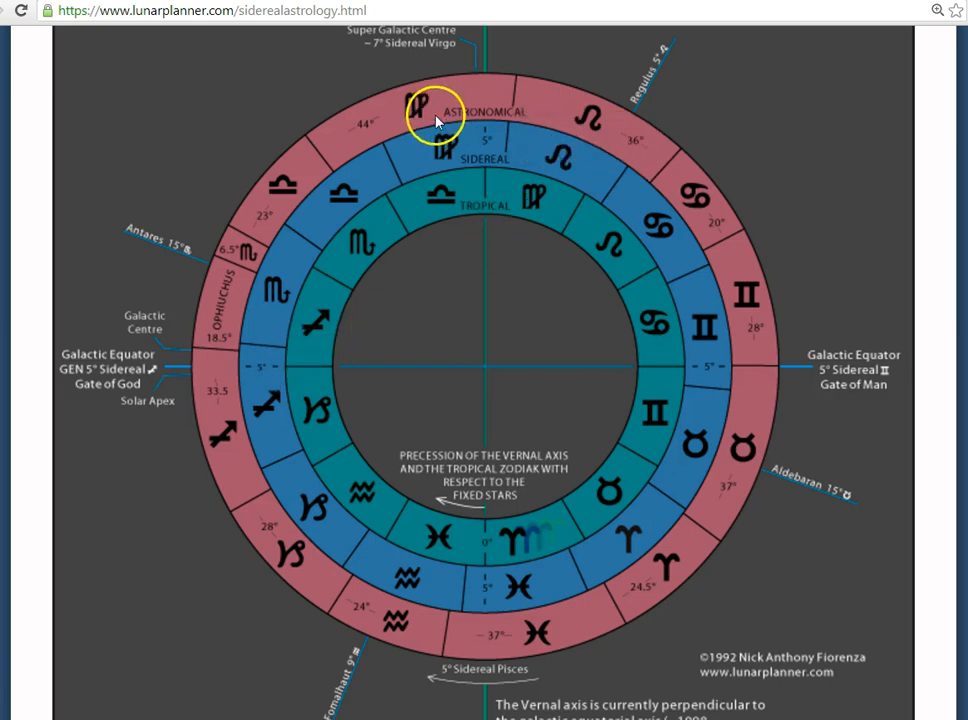
mouse_move(216, 444)
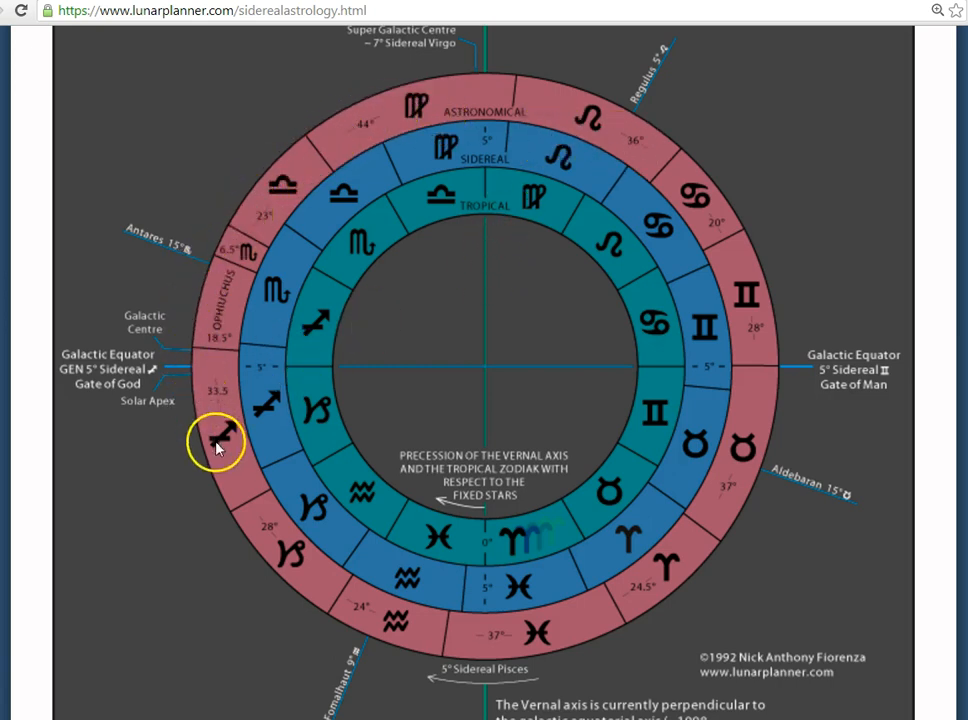
mouse_move(760, 462)
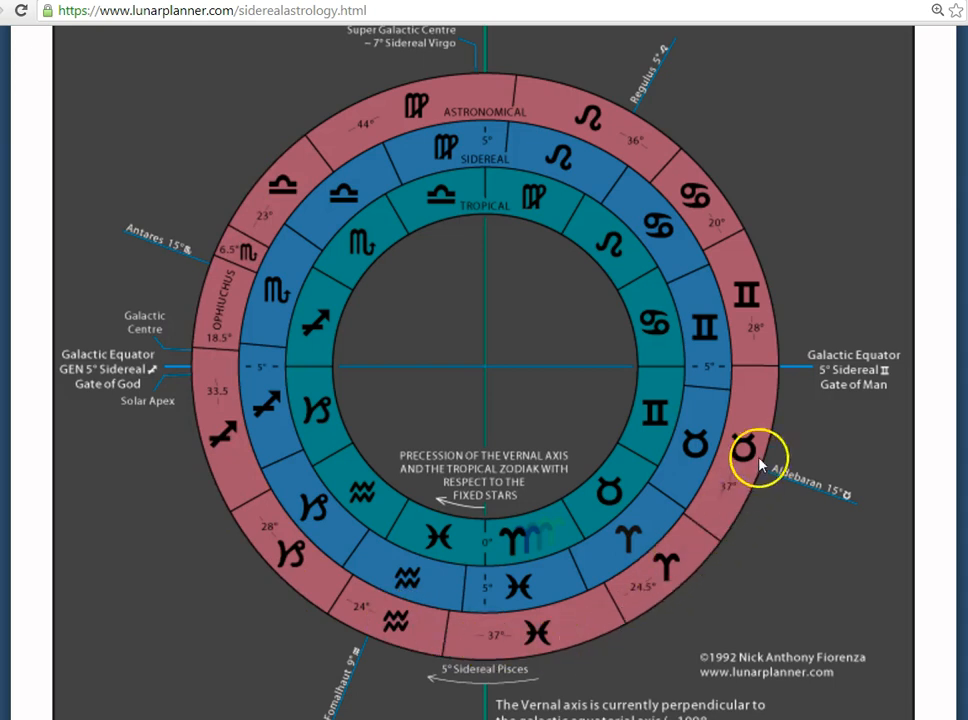
mouse_move(448, 108)
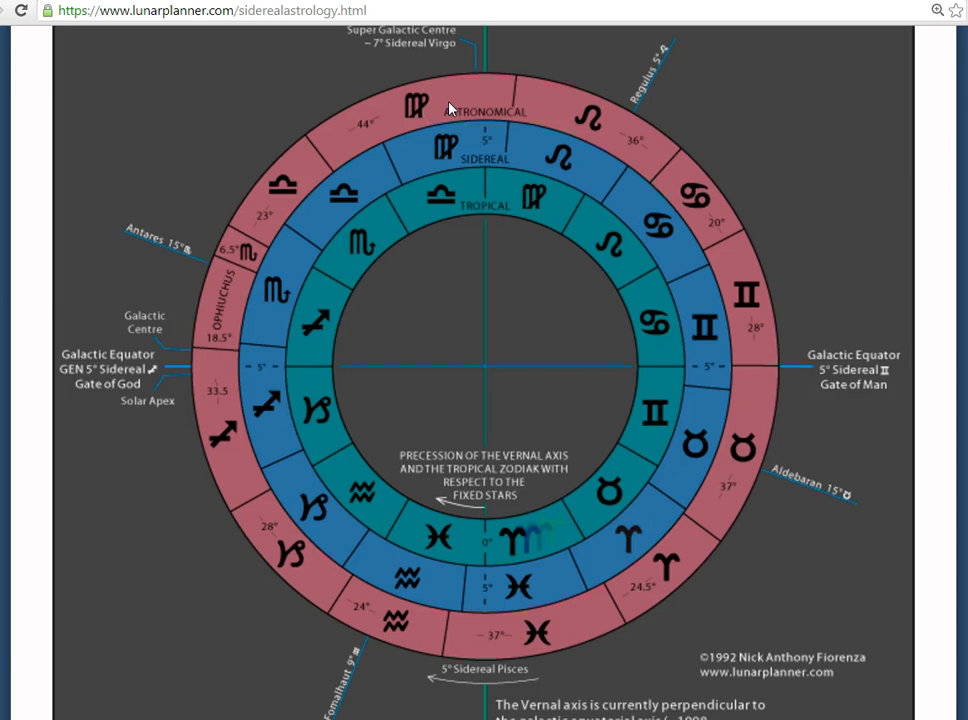
mouse_move(488, 104)
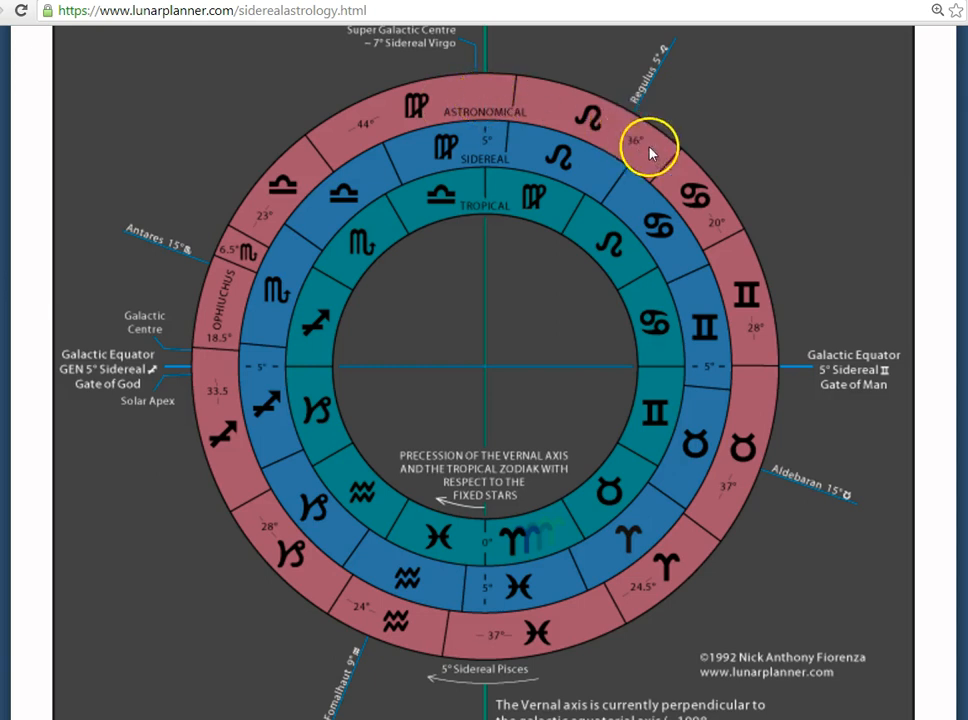
mouse_move(668, 588)
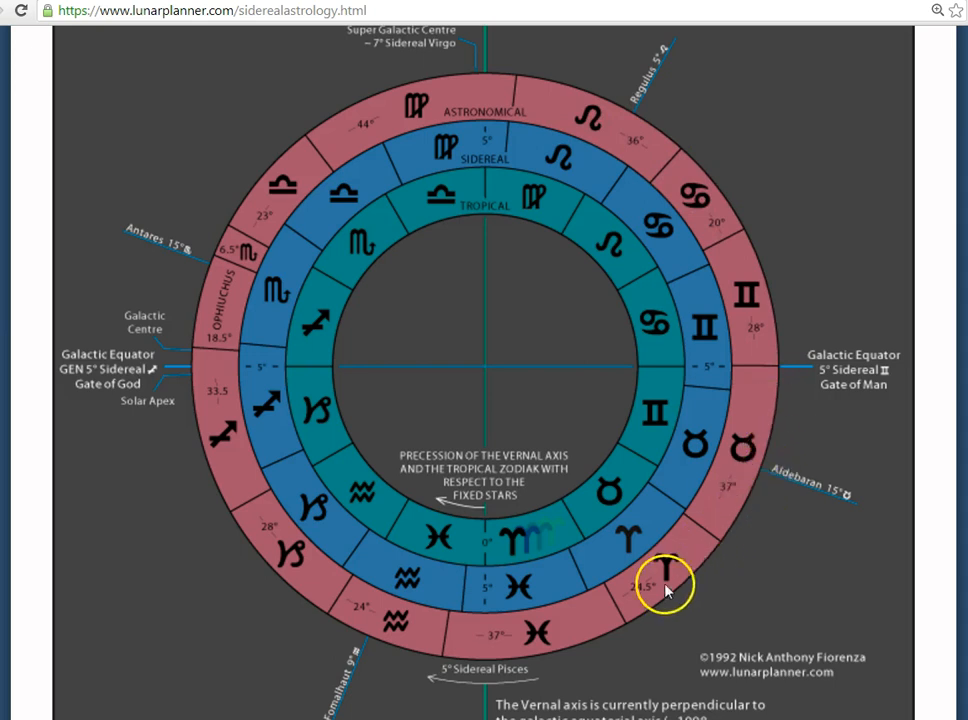
mouse_move(204, 330)
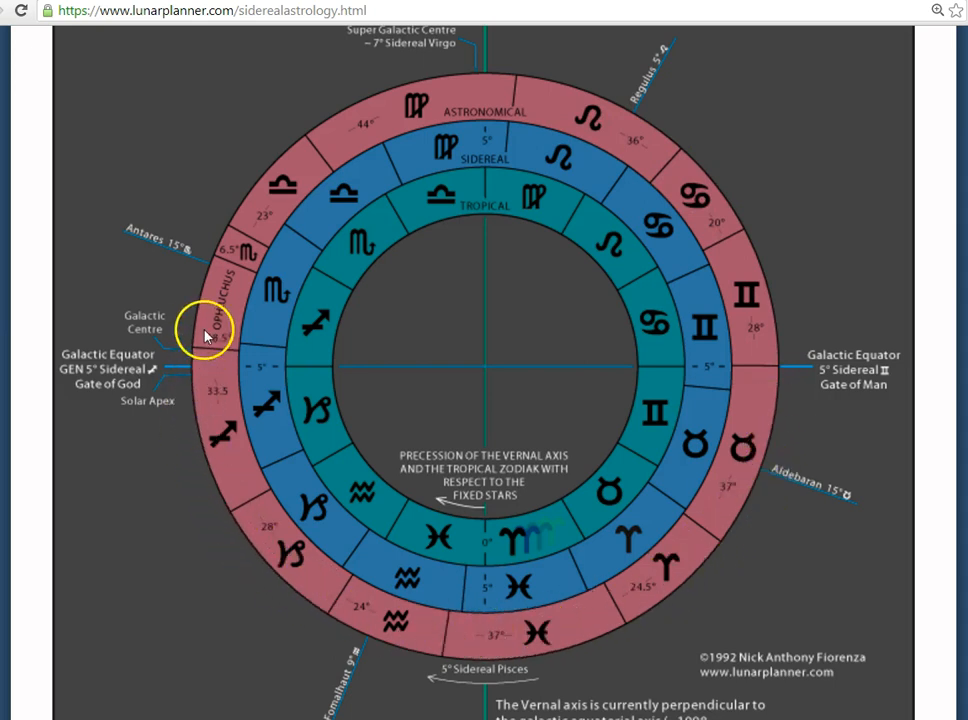
mouse_move(728, 324)
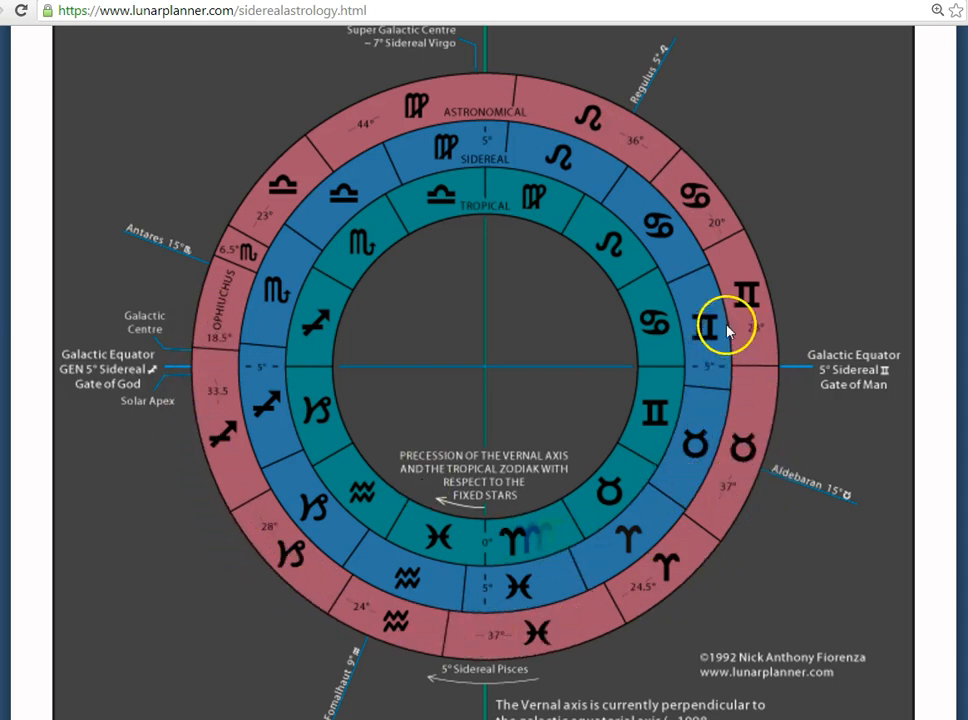
mouse_move(756, 358)
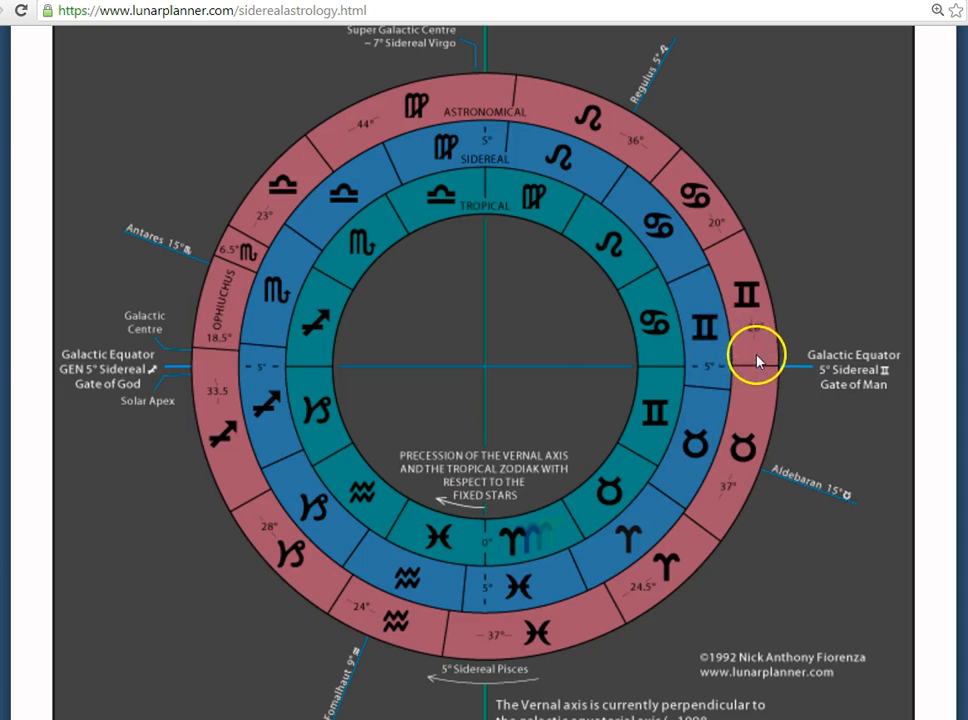
mouse_move(648, 244)
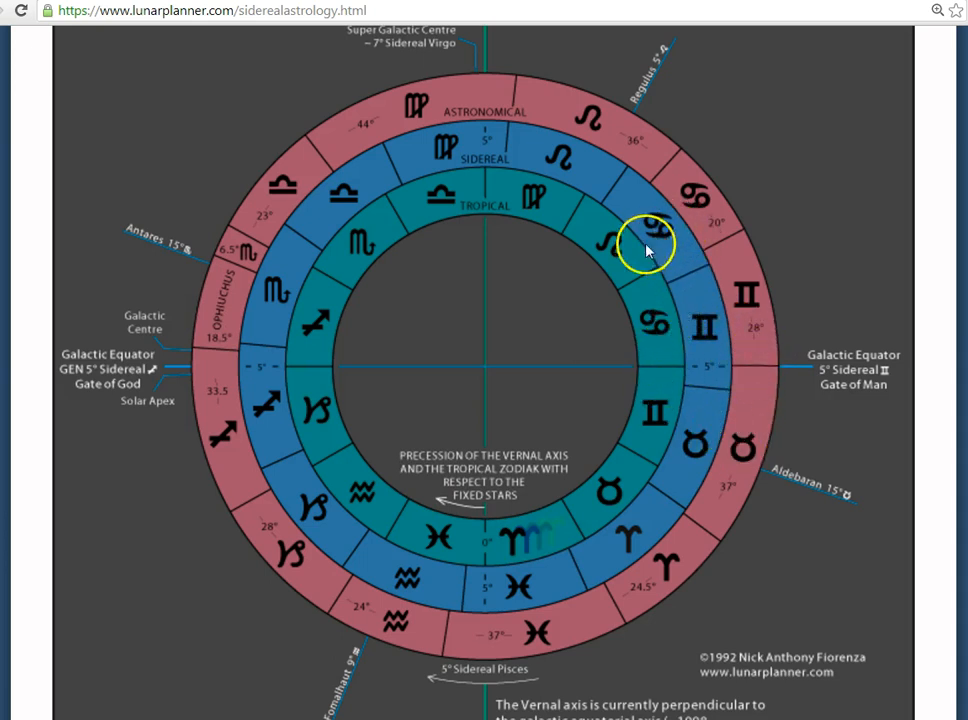
mouse_move(560, 164)
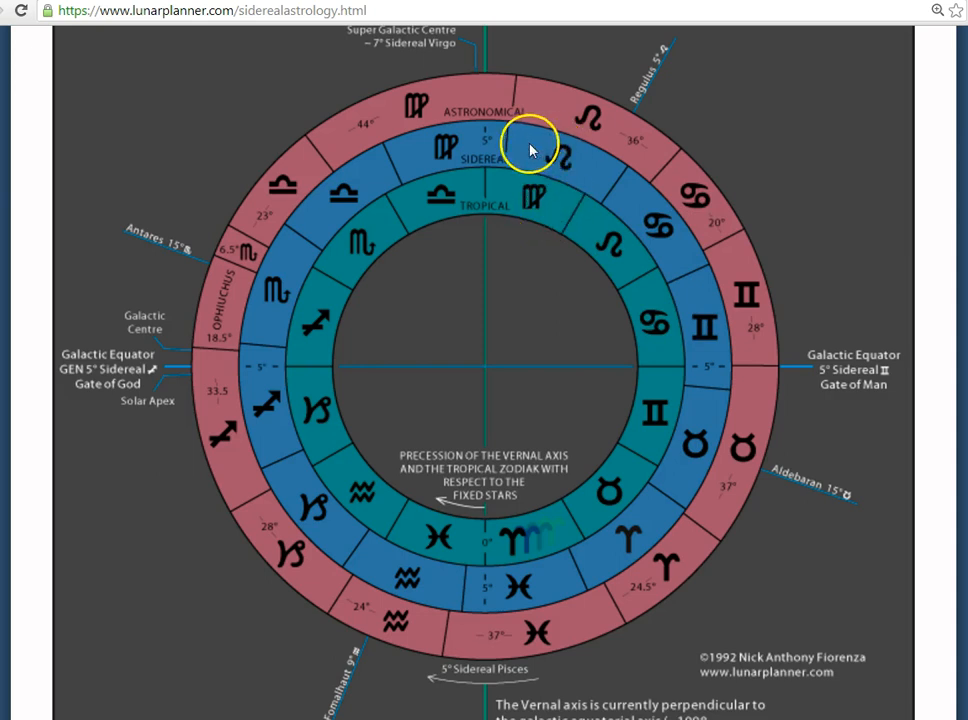
mouse_move(690, 280)
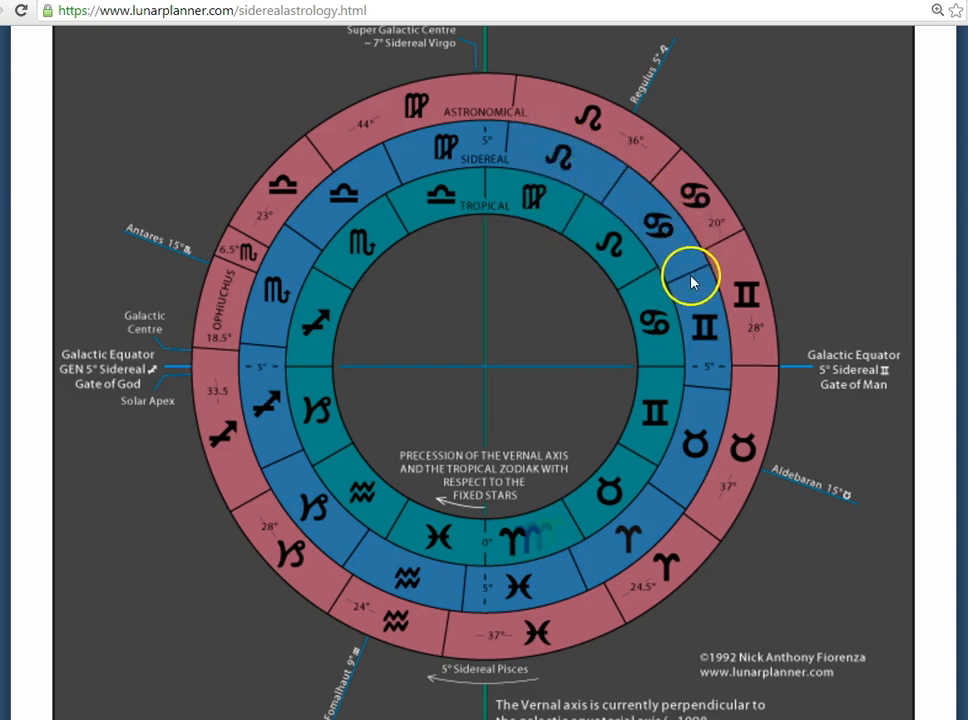
mouse_move(430, 152)
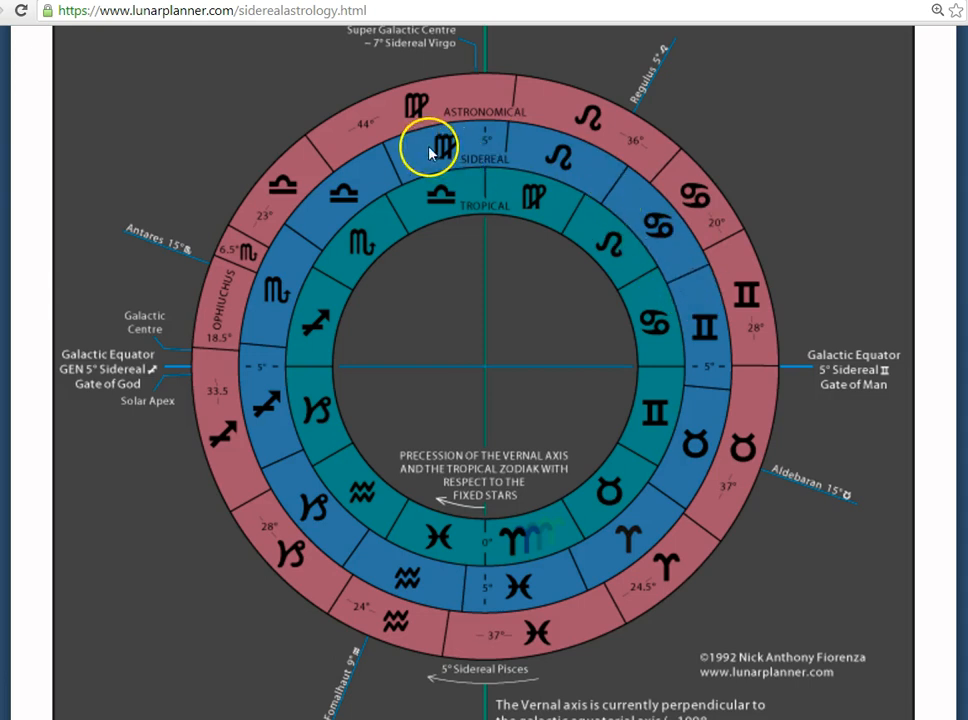
mouse_move(410, 162)
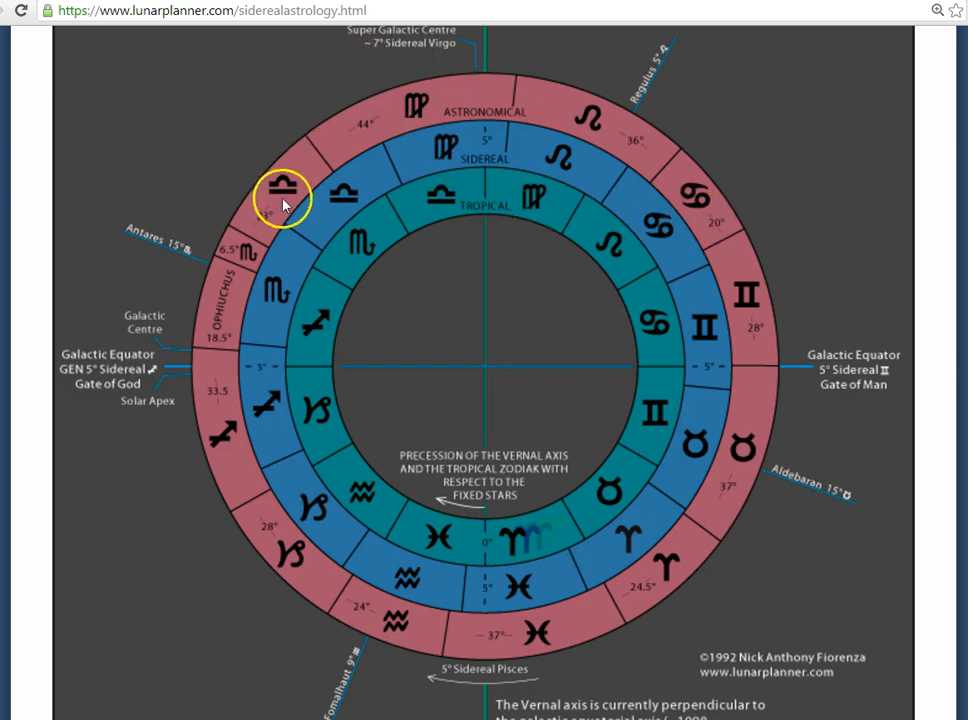
mouse_move(336, 570)
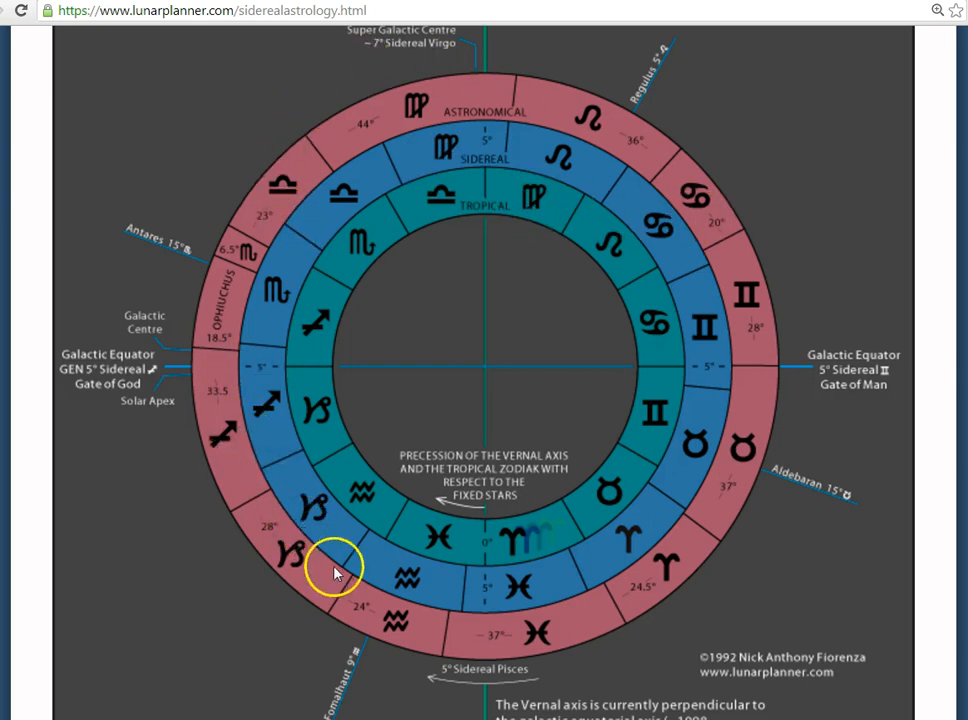
mouse_move(548, 608)
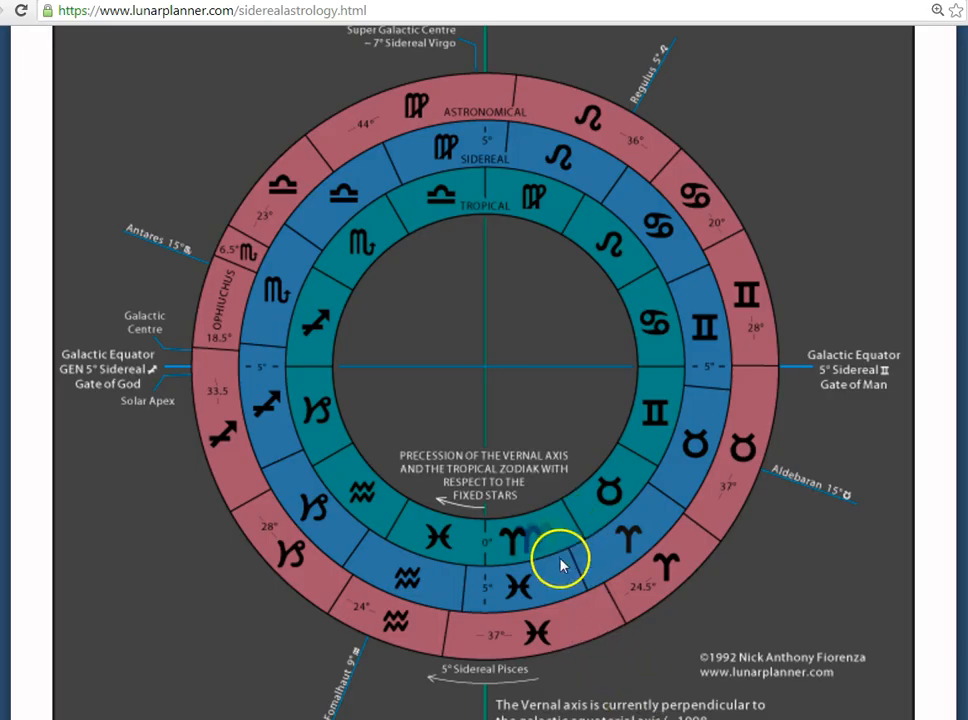
mouse_move(448, 148)
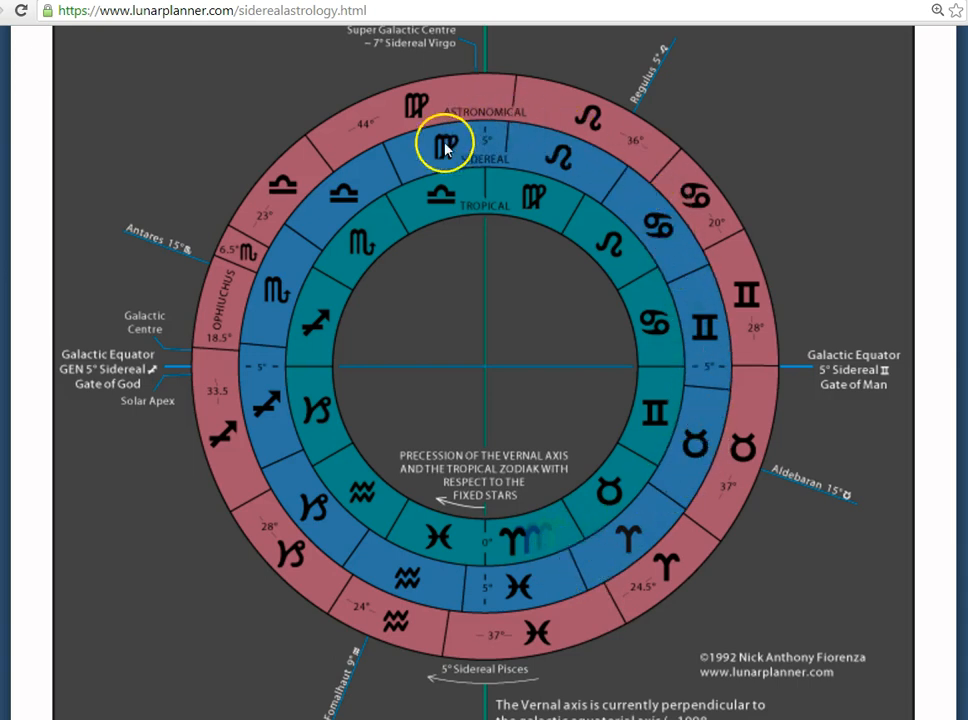
mouse_move(312, 468)
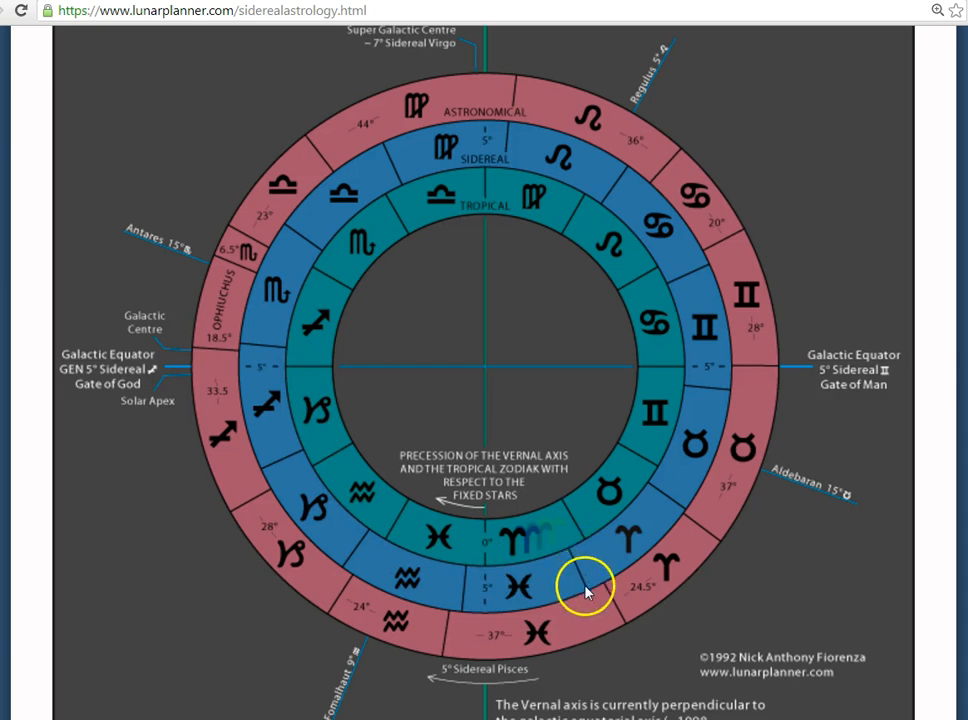
mouse_move(588, 598)
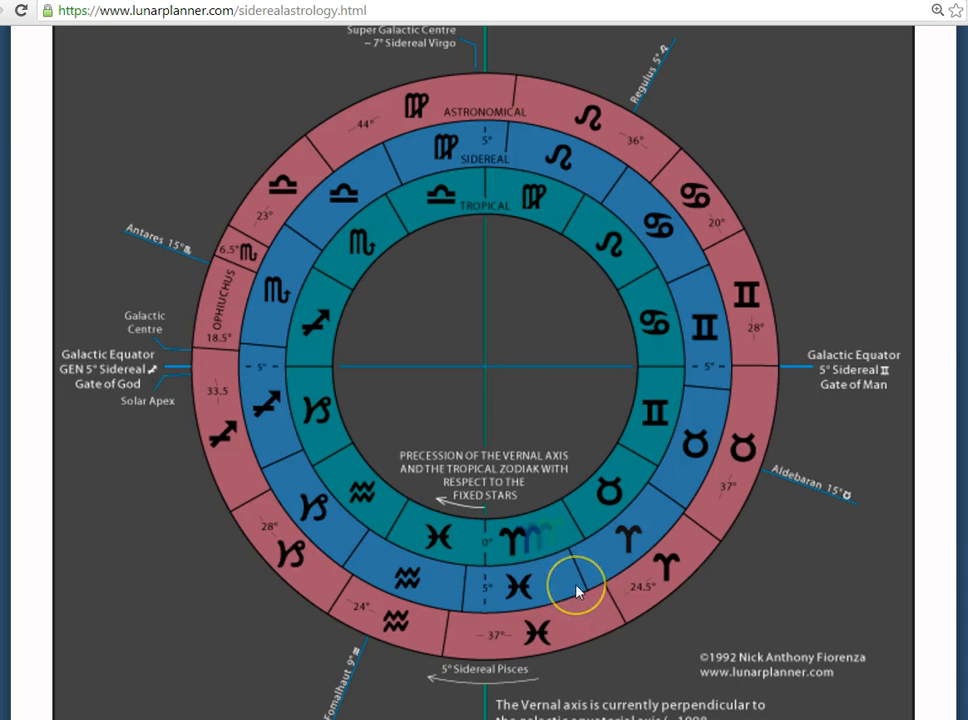
mouse_move(600, 606)
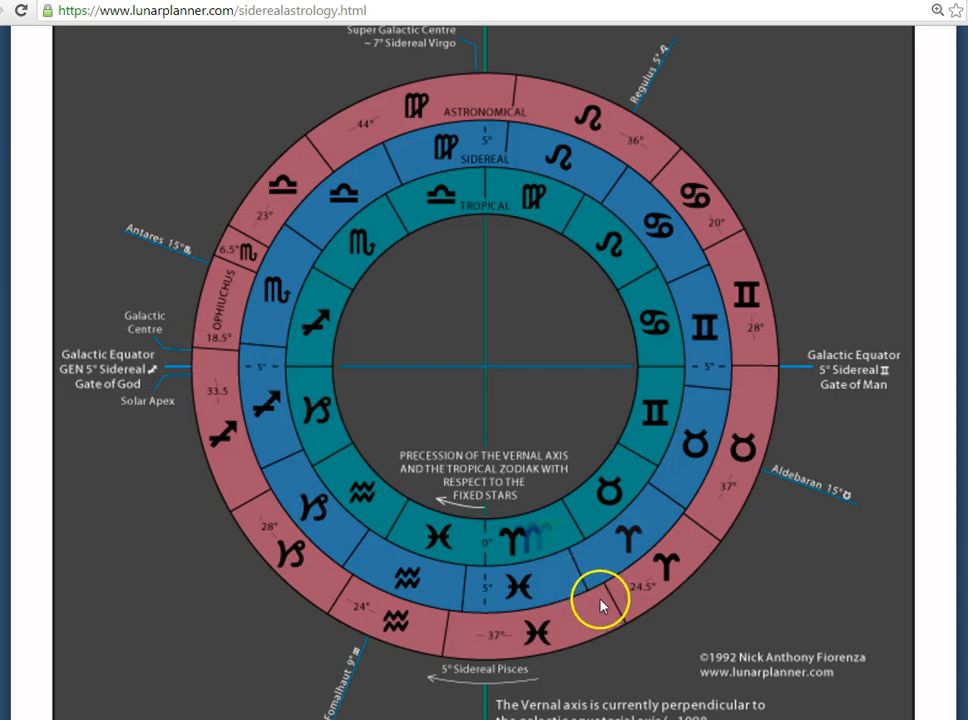
mouse_move(570, 540)
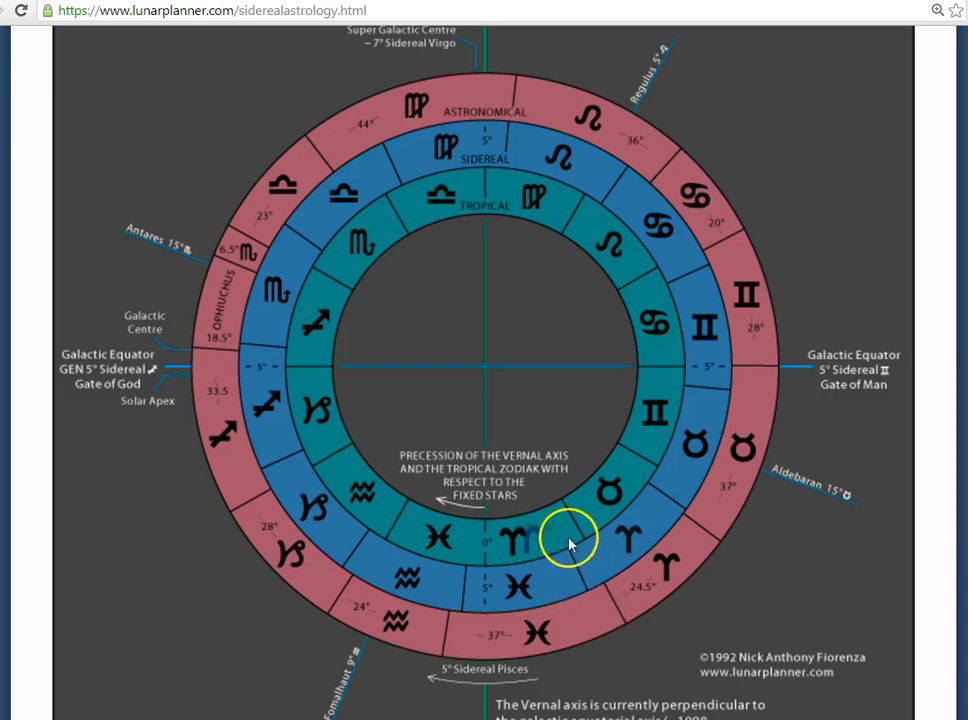
mouse_move(404, 204)
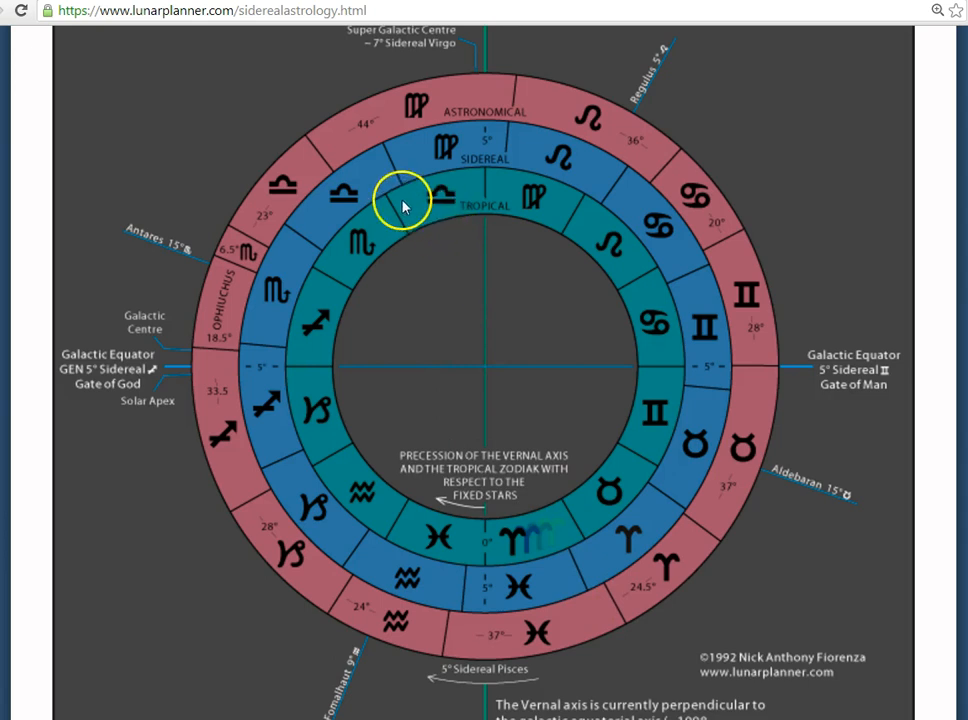
mouse_move(396, 156)
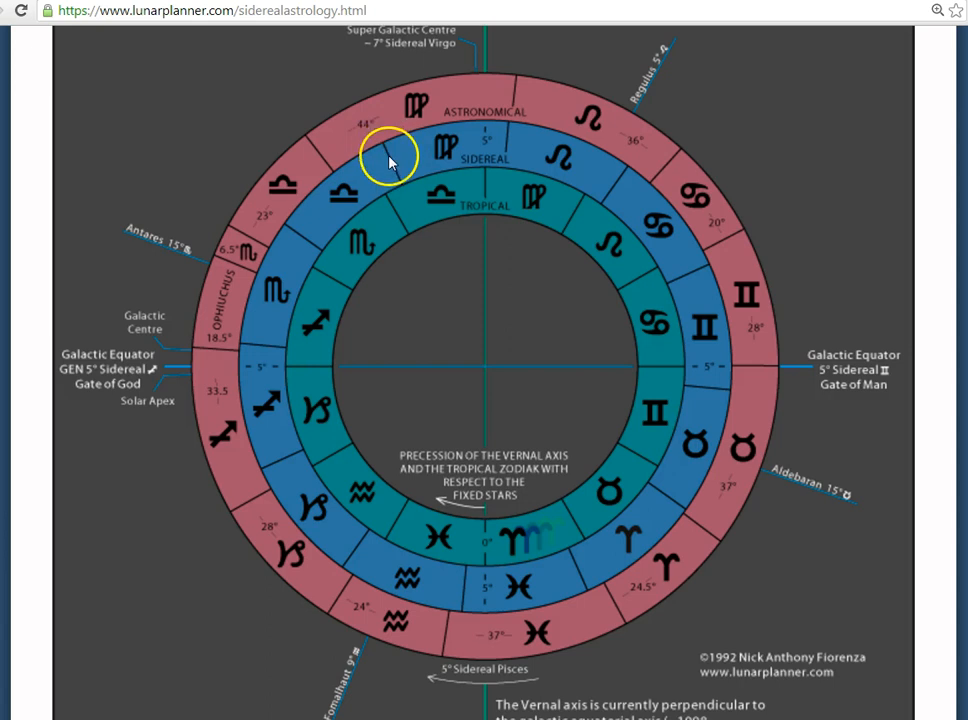
mouse_move(384, 148)
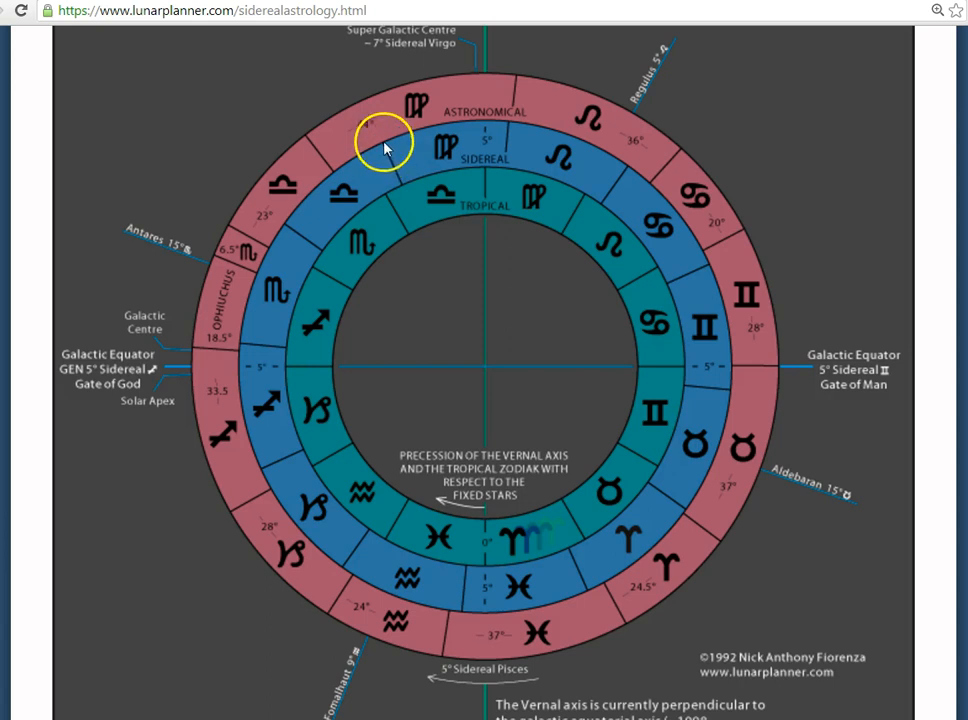
mouse_move(536, 696)
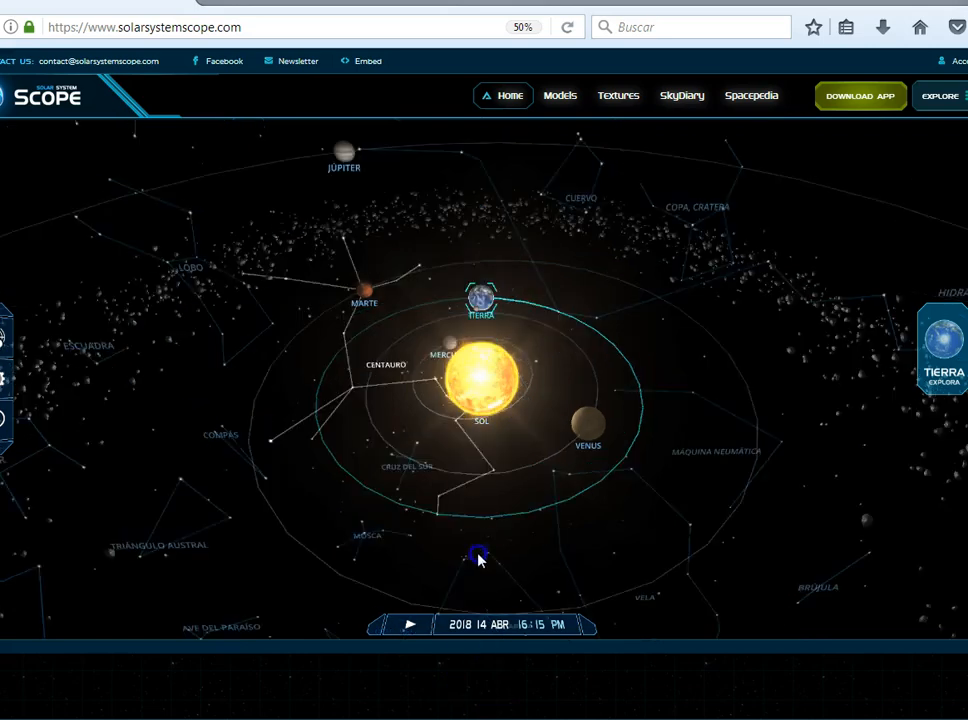
Step: Rotate the 14 April 2018 scene so Virgo sits above the Sun near Jupiter and Mars
left_click_drag(478, 556, 472, 442)
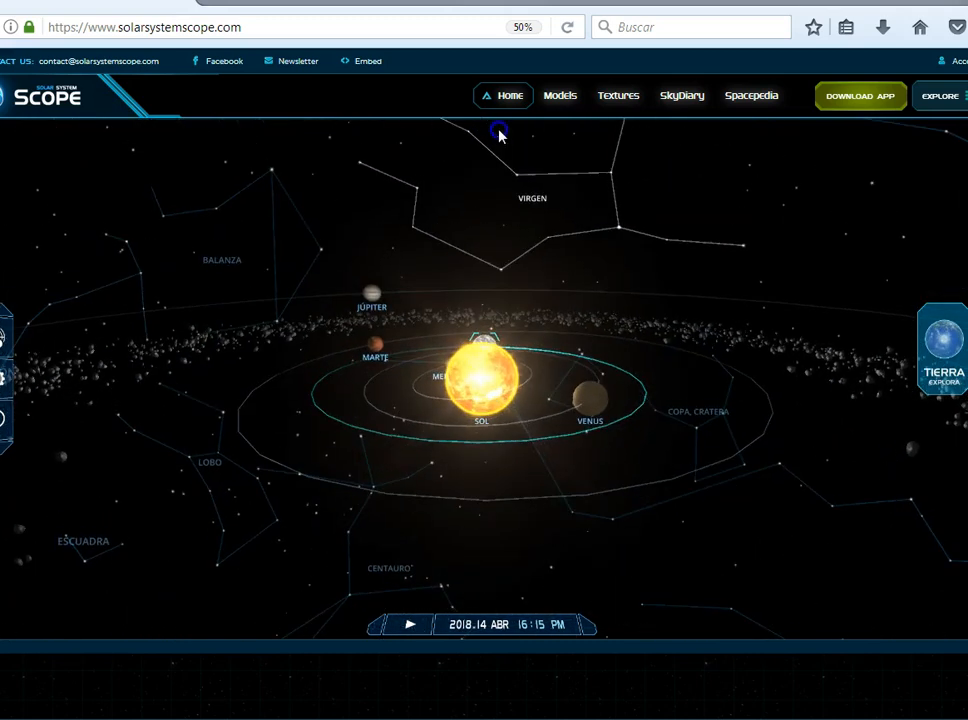
left_click_drag(500, 136, 540, 280)
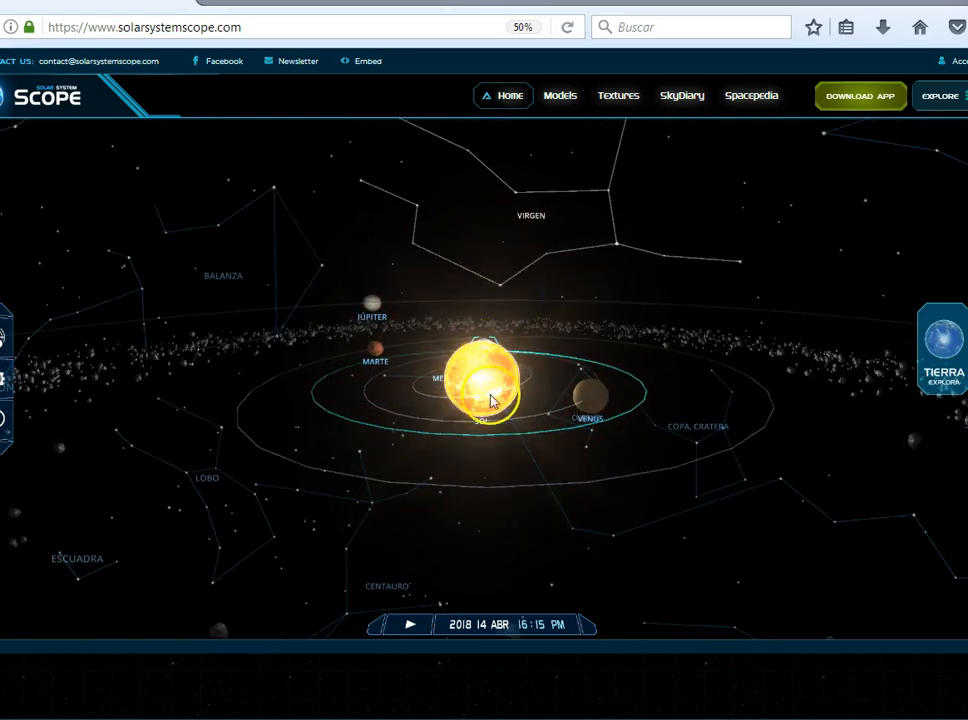
mouse_move(490, 228)
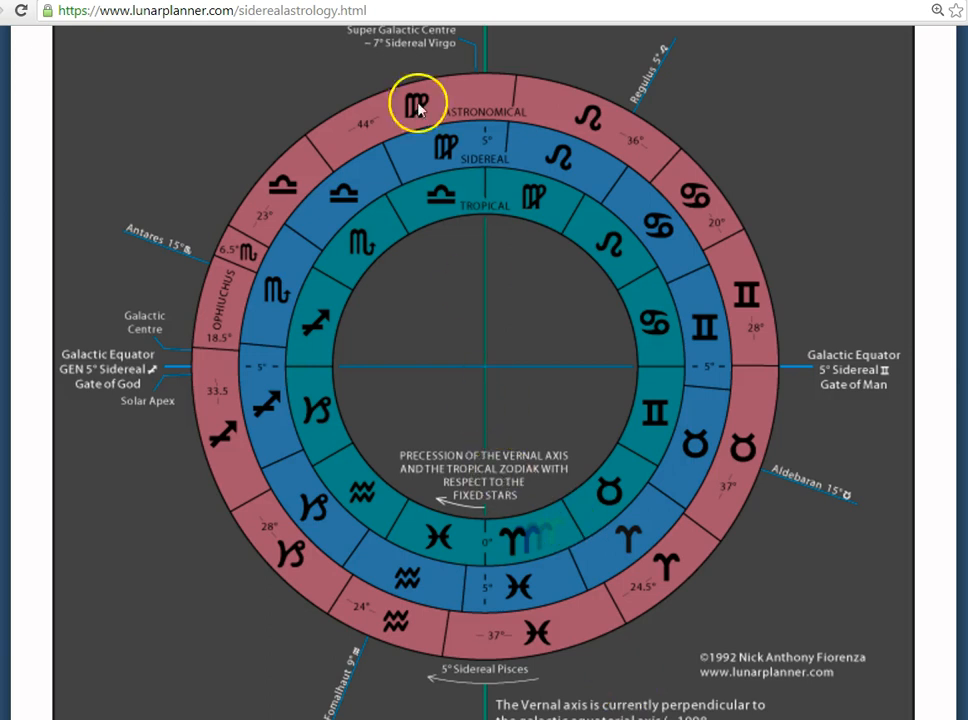
mouse_move(384, 204)
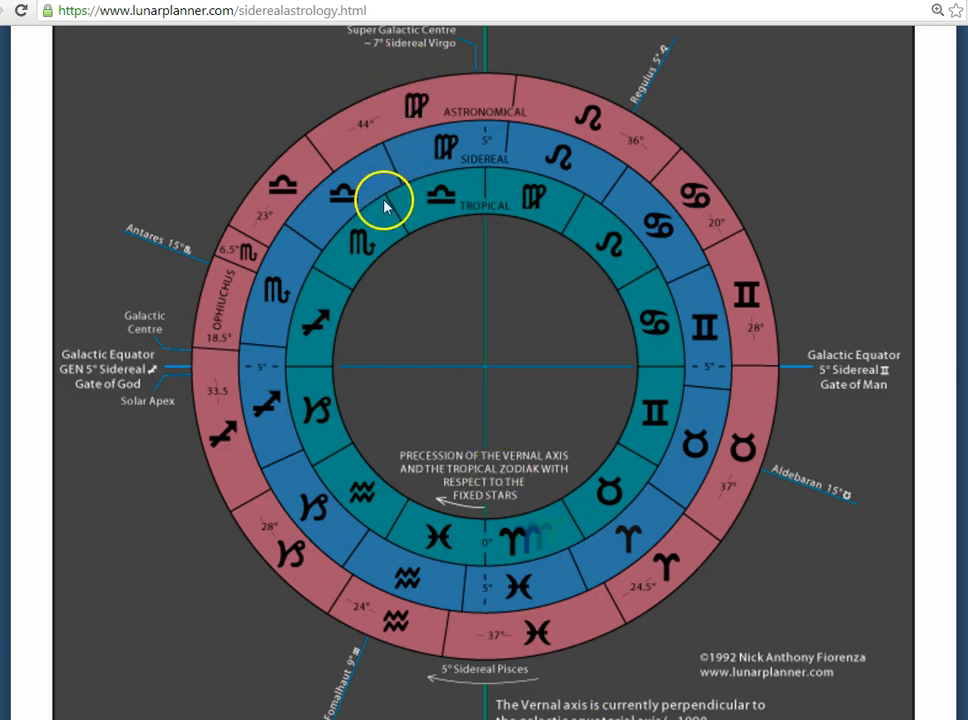
mouse_move(384, 150)
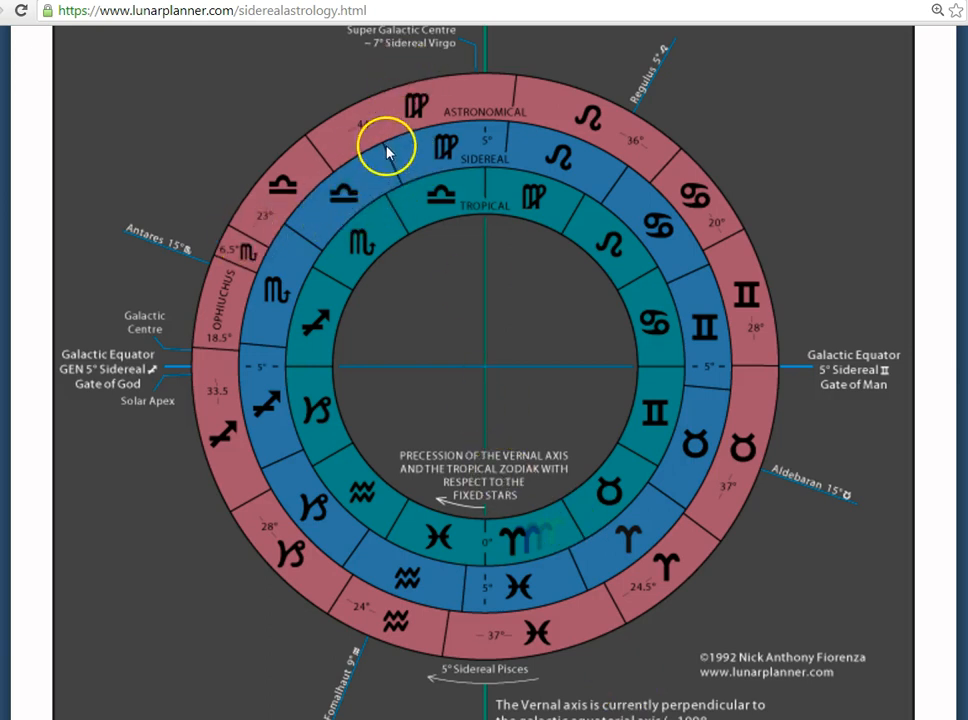
mouse_move(378, 120)
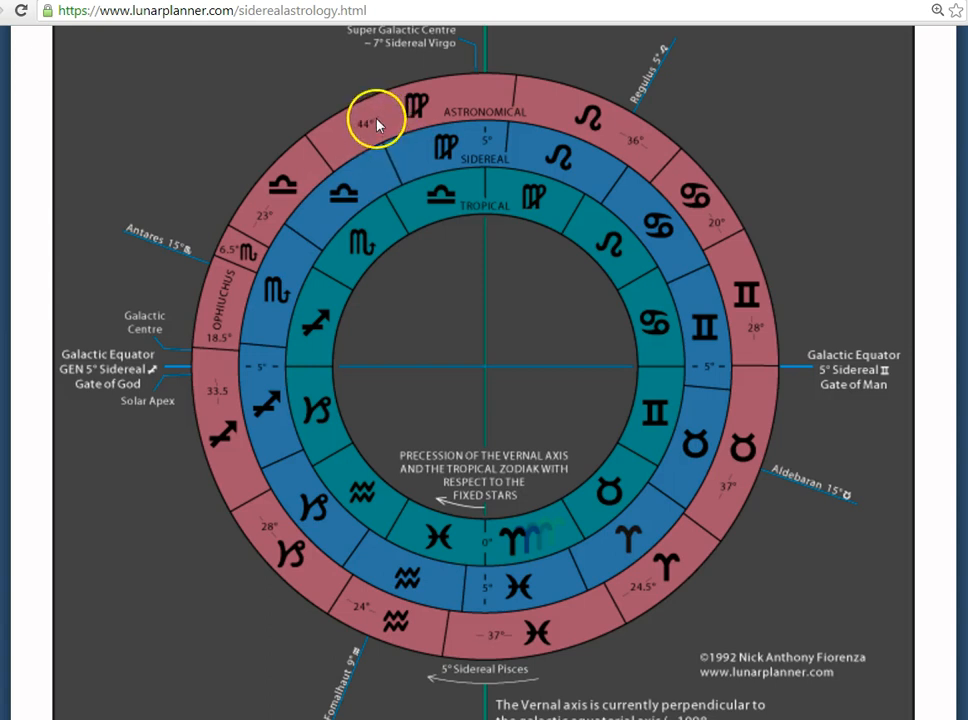
mouse_move(248, 368)
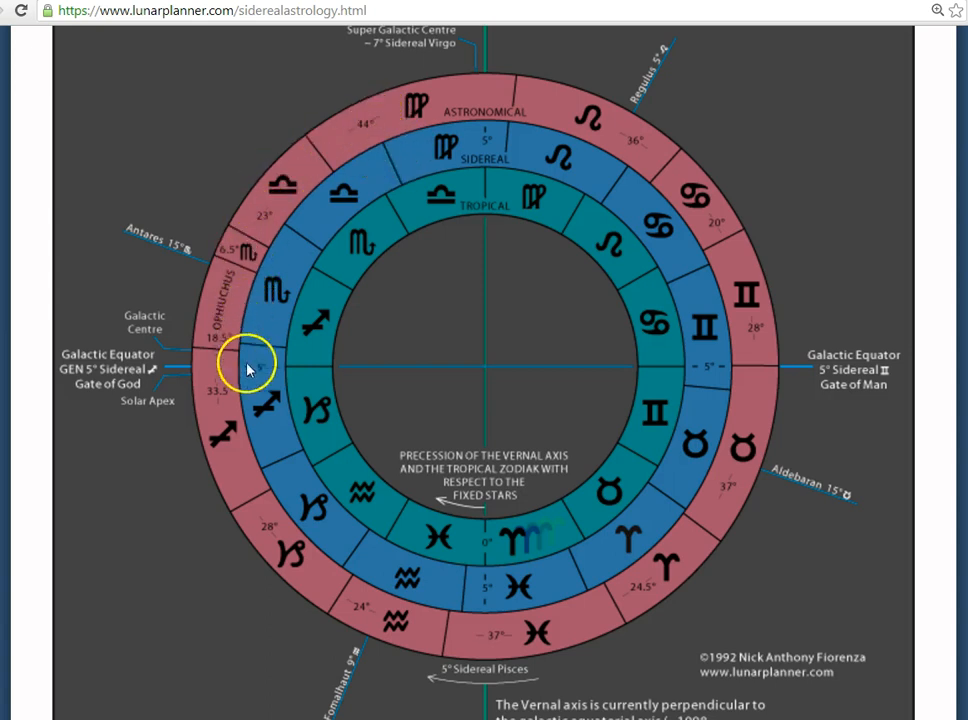
mouse_move(724, 352)
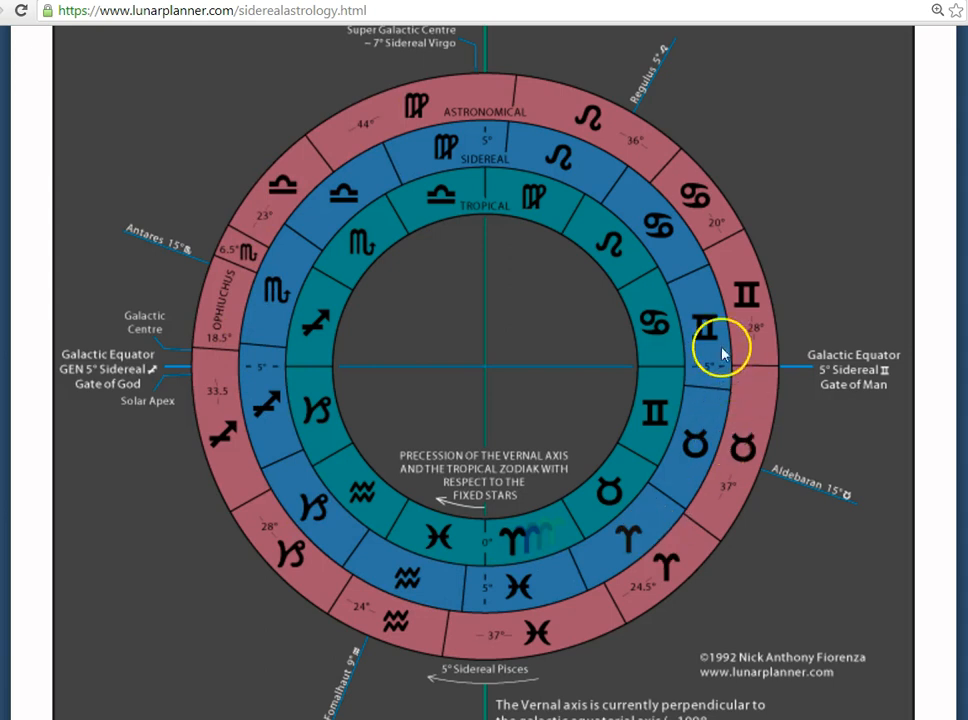
mouse_move(378, 148)
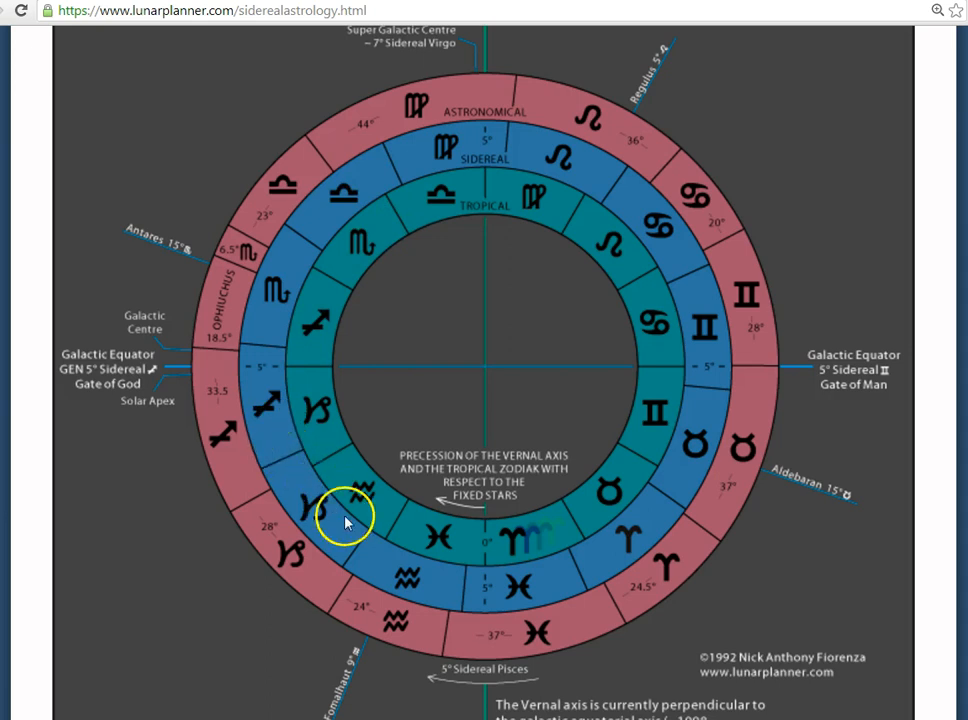
mouse_move(544, 520)
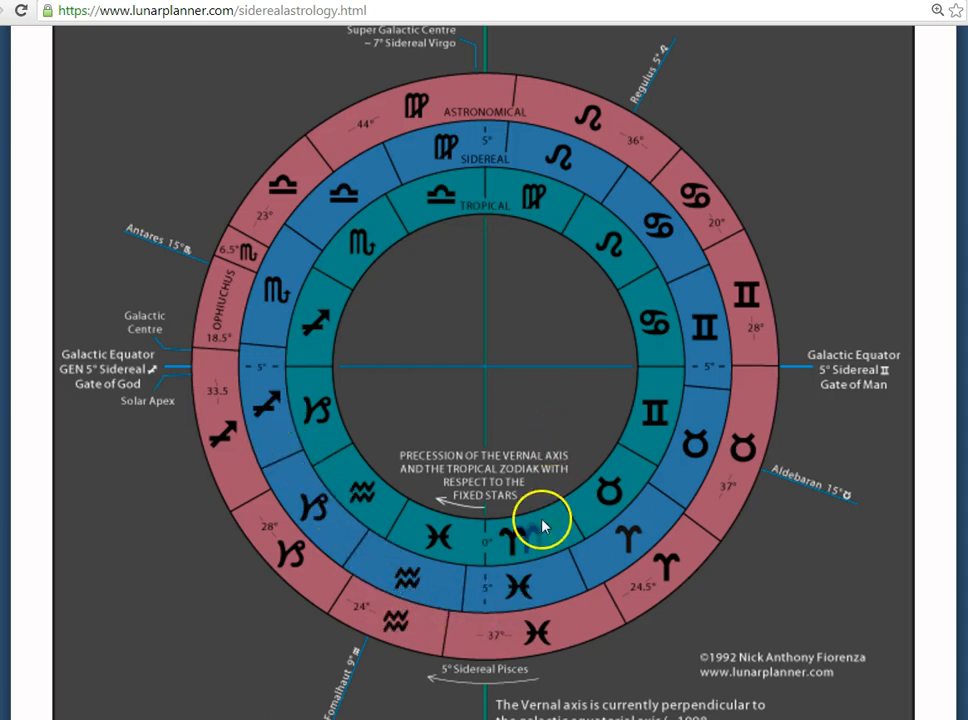
mouse_move(548, 520)
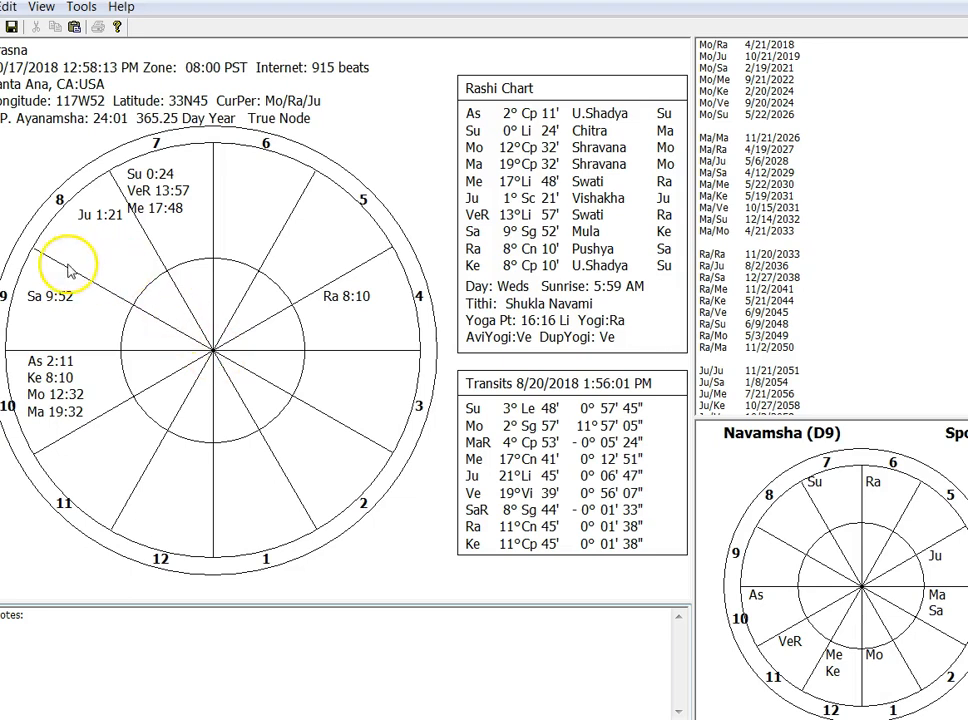
mouse_move(116, 192)
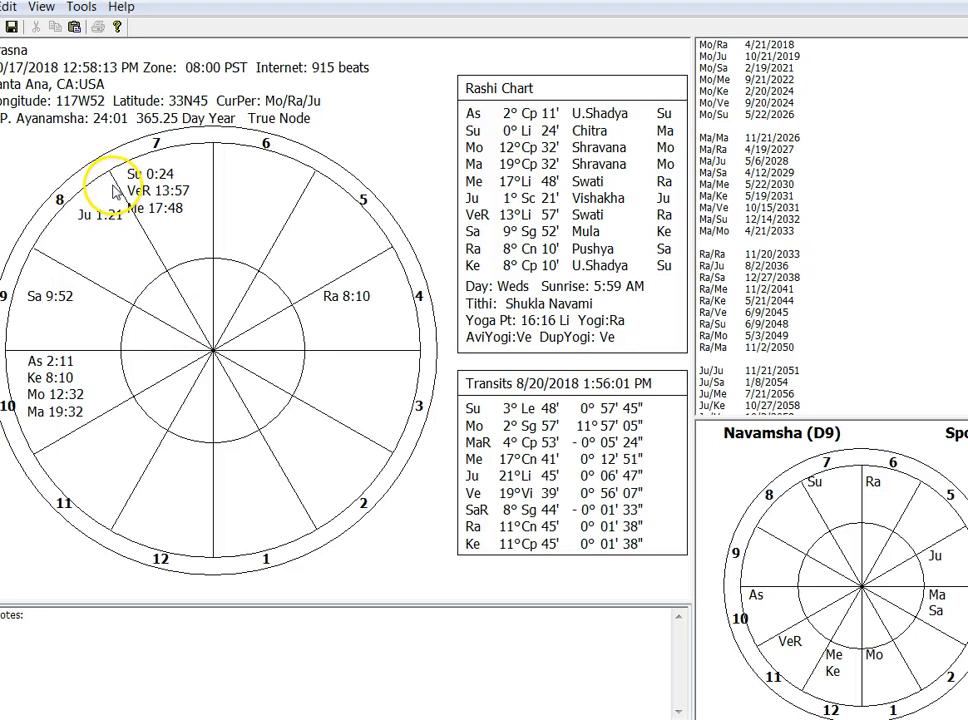
mouse_move(136, 336)
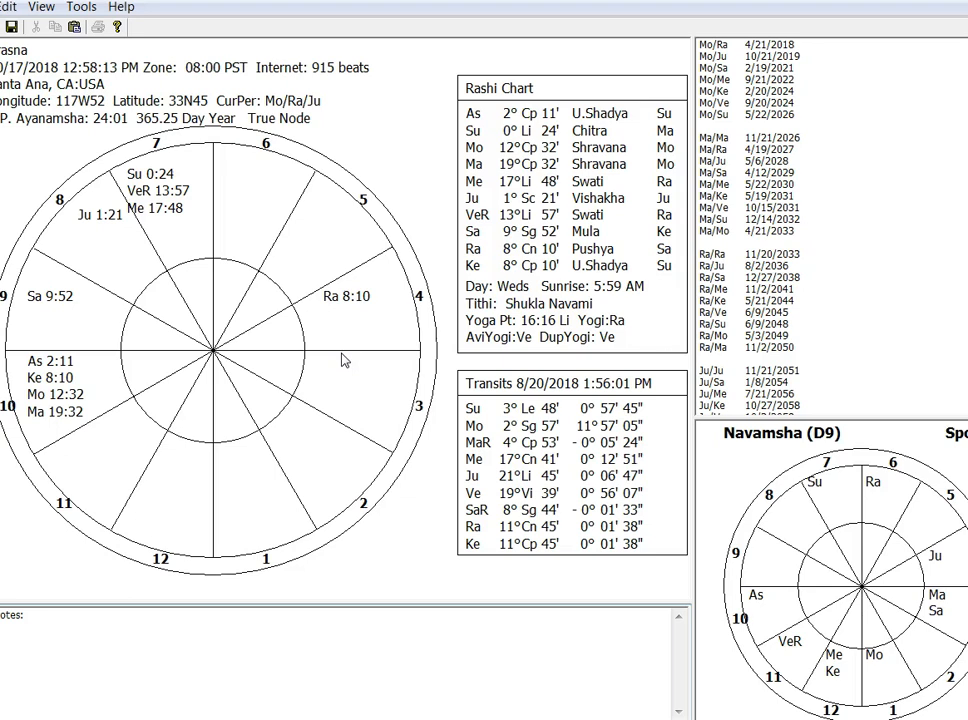
mouse_move(208, 256)
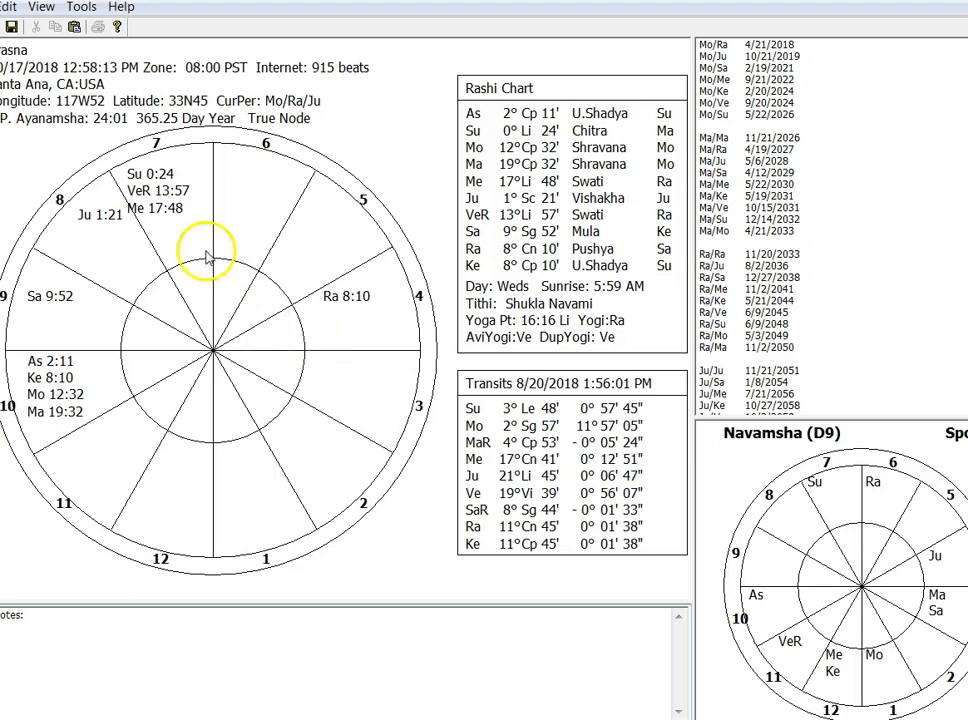
mouse_move(140, 234)
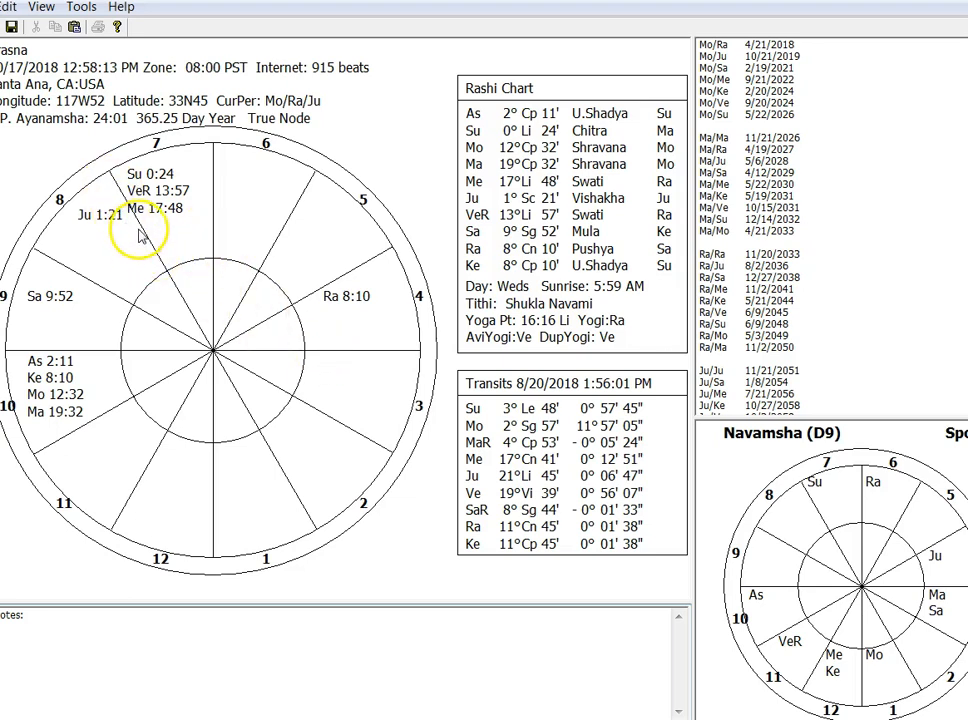
mouse_move(44, 236)
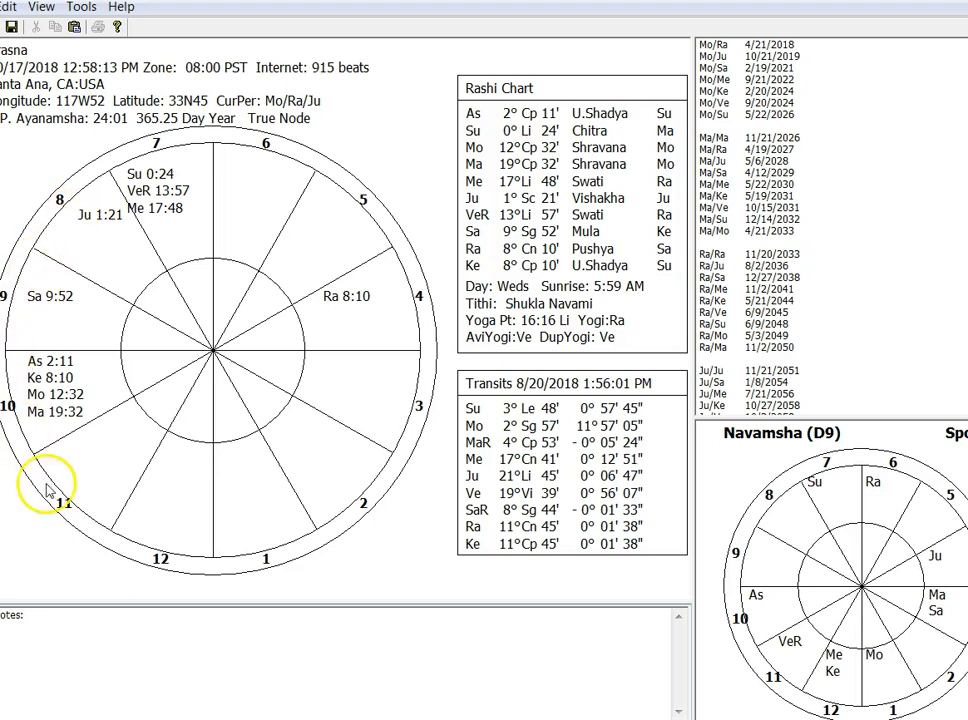
mouse_move(184, 528)
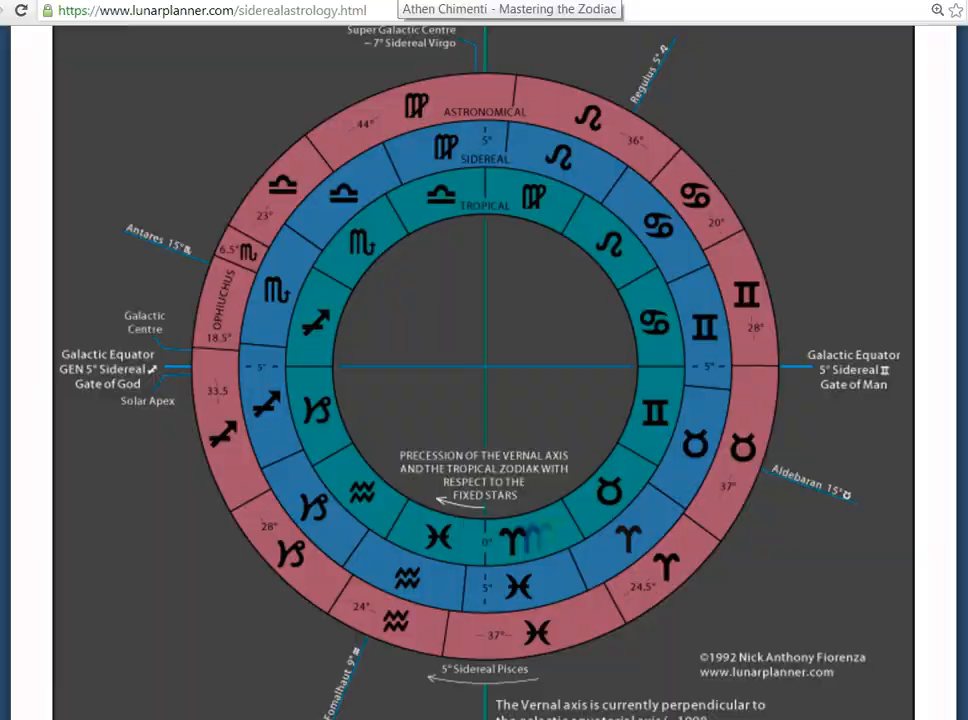
Step: Switch back to the lunarplanner.com tab showing the astronomical/sidereal/tropical zodiac wheel
left_click(508, 8)
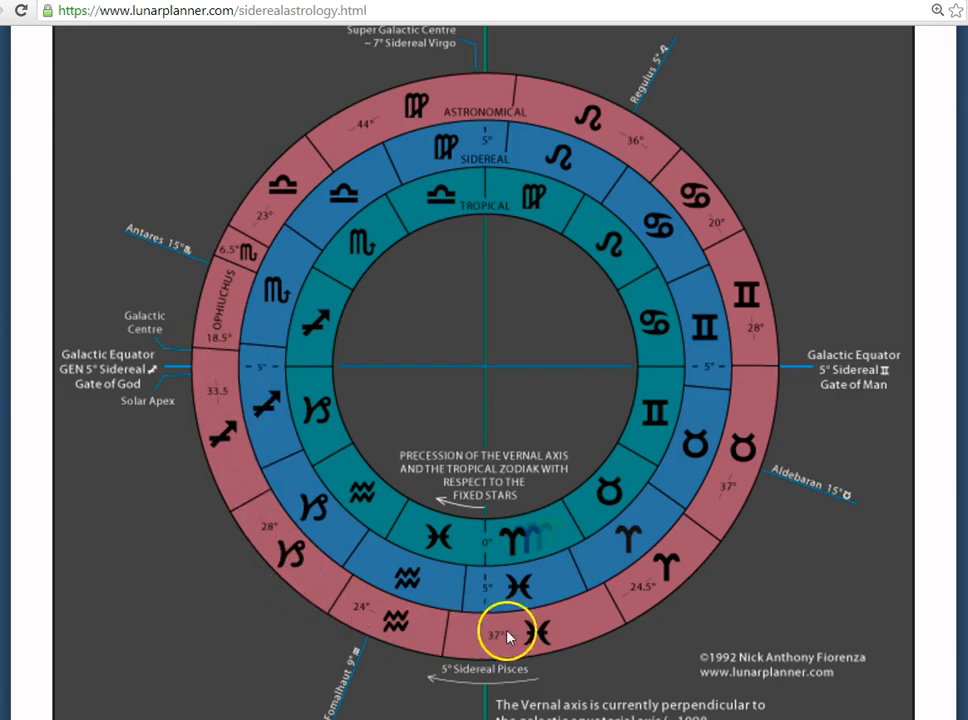
mouse_move(490, 164)
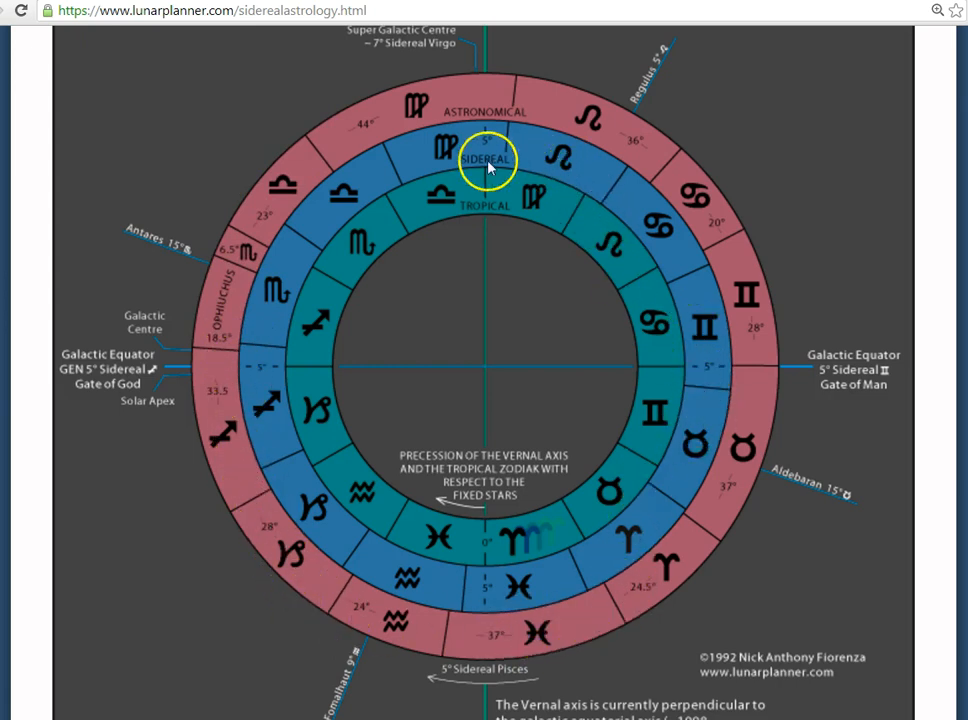
mouse_move(284, 404)
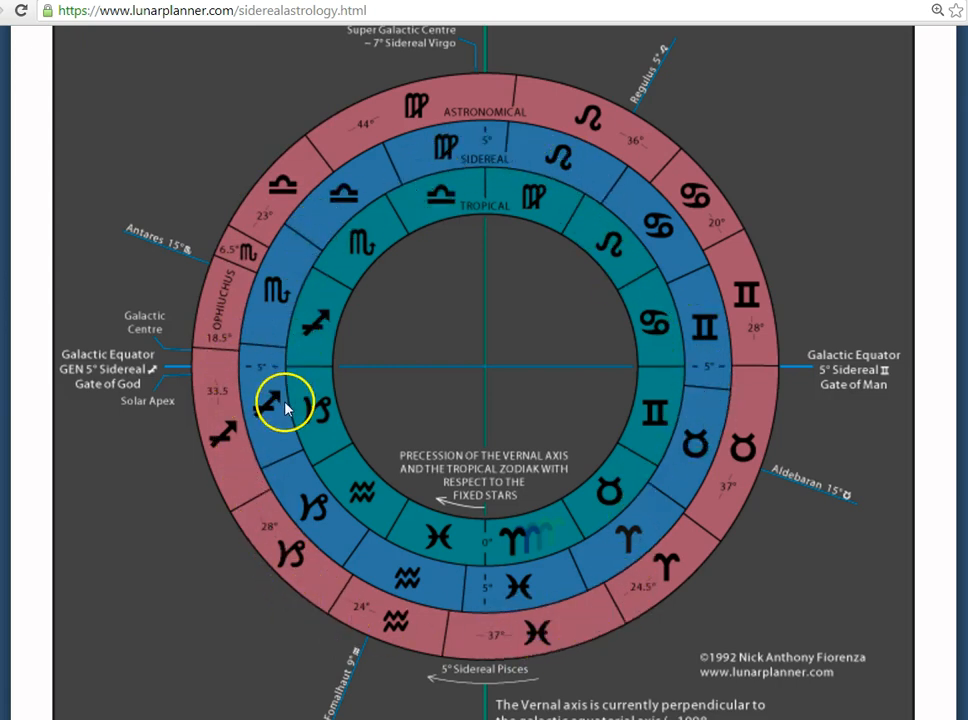
mouse_move(738, 404)
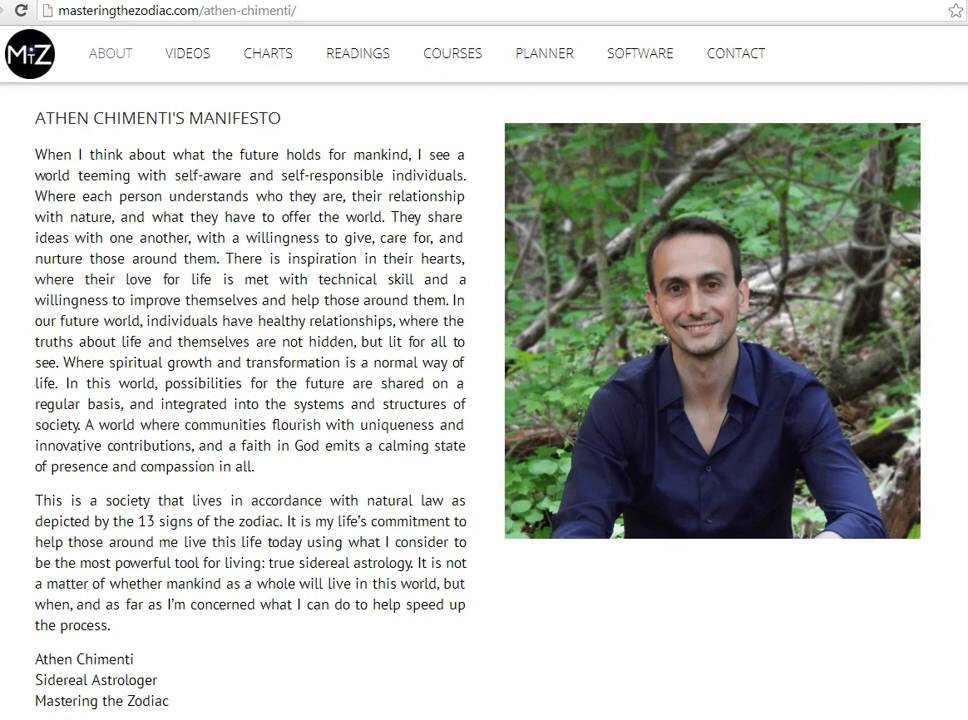
Step: Scroll through the sidereal astrologer's manifesto on the About page
scroll("down", 3)
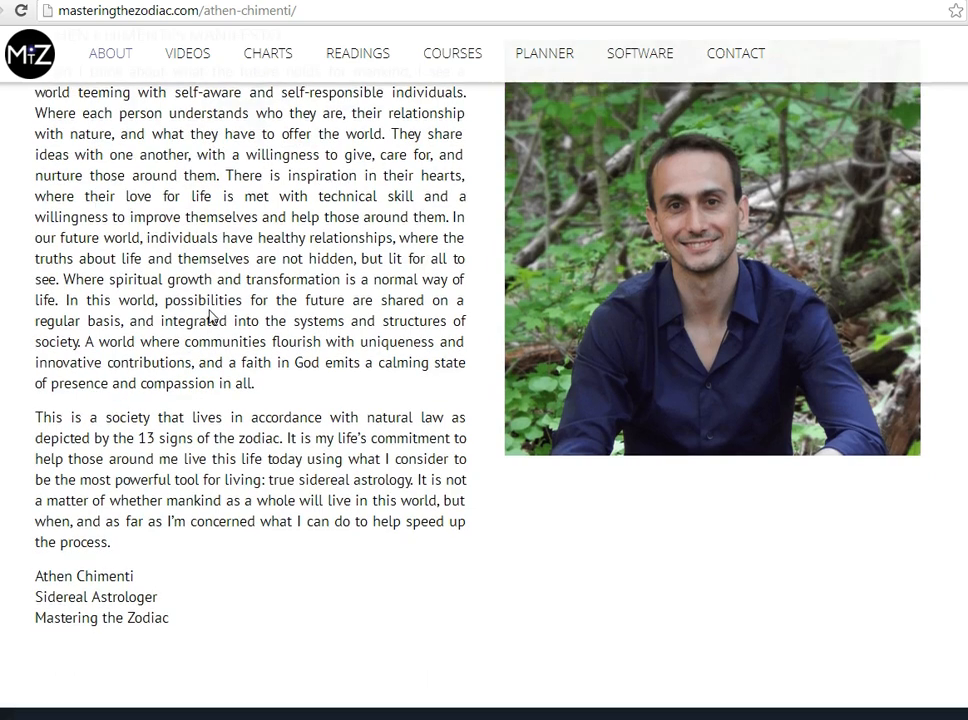
scroll("up", 3)
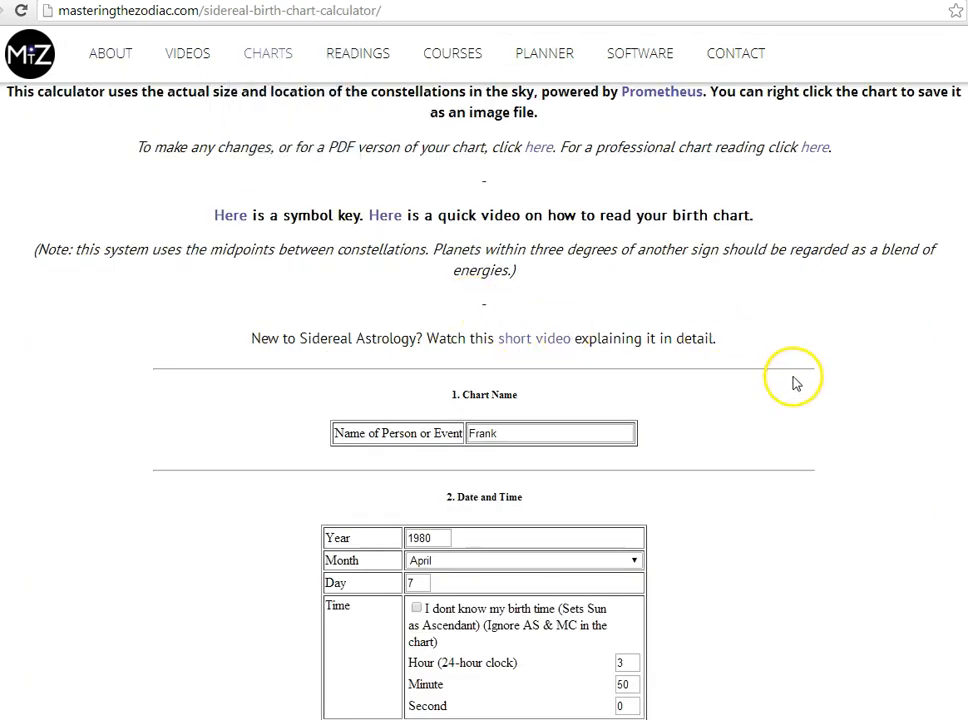
scroll("up", 3)
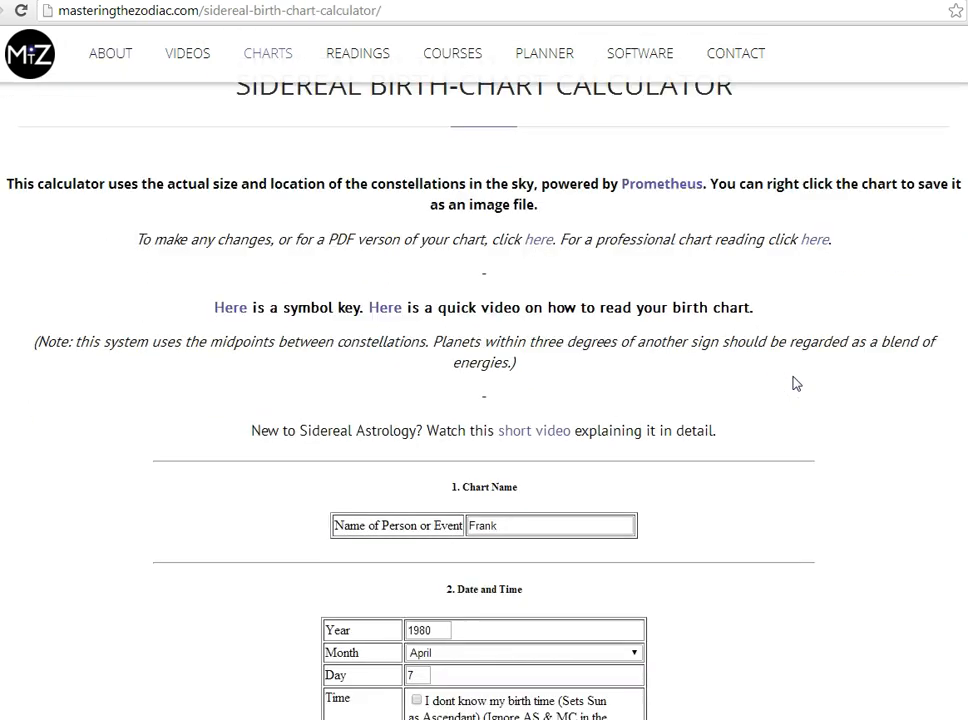
scroll("down", 3)
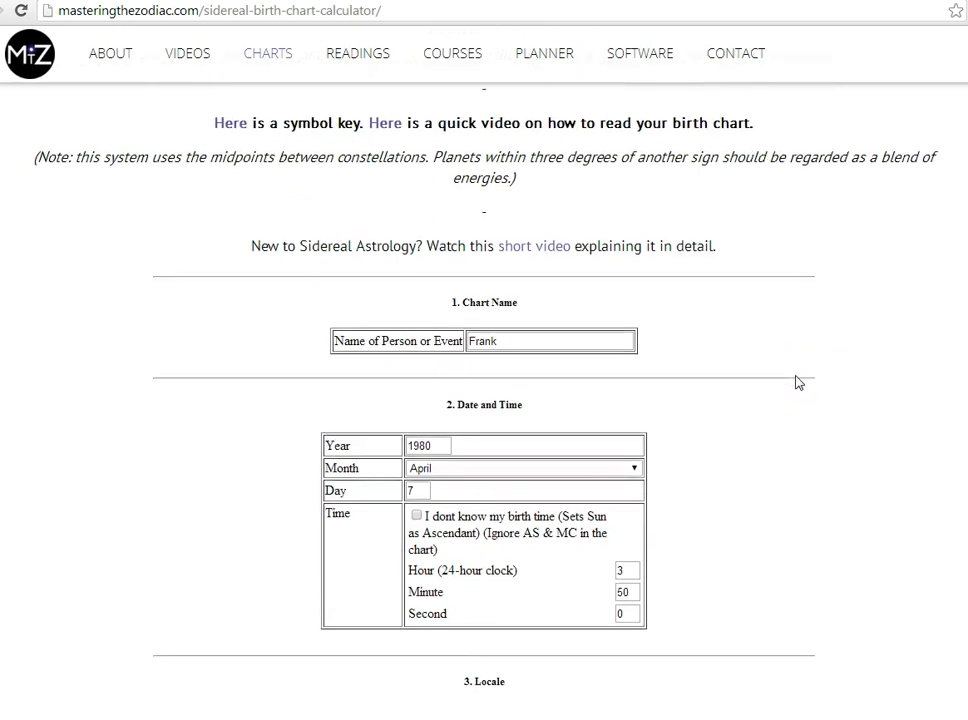
scroll("down", 3)
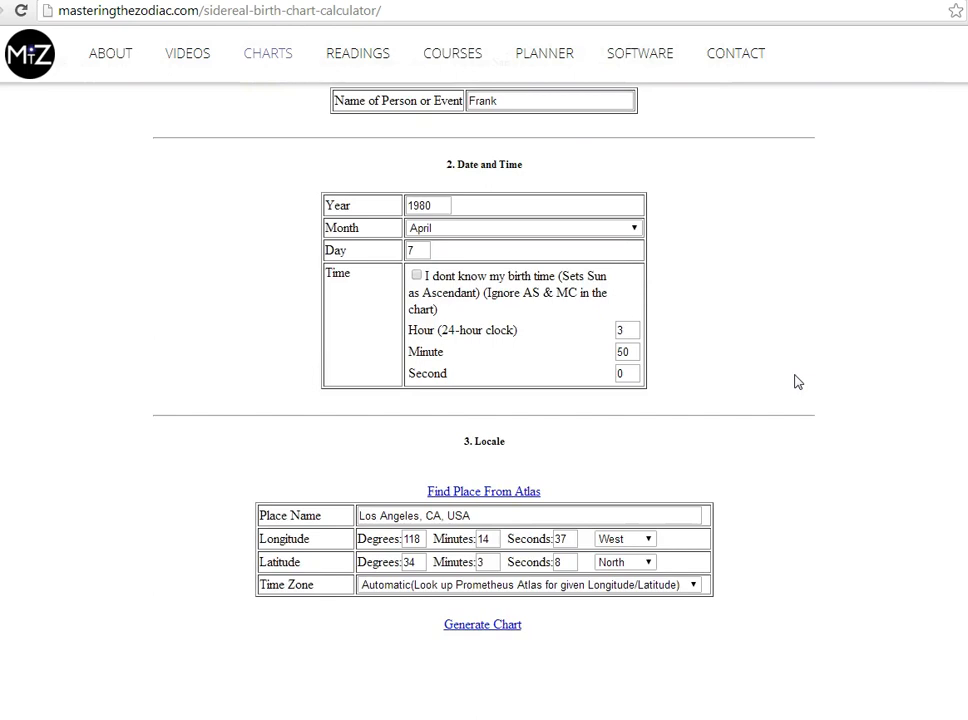
mouse_move(780, 380)
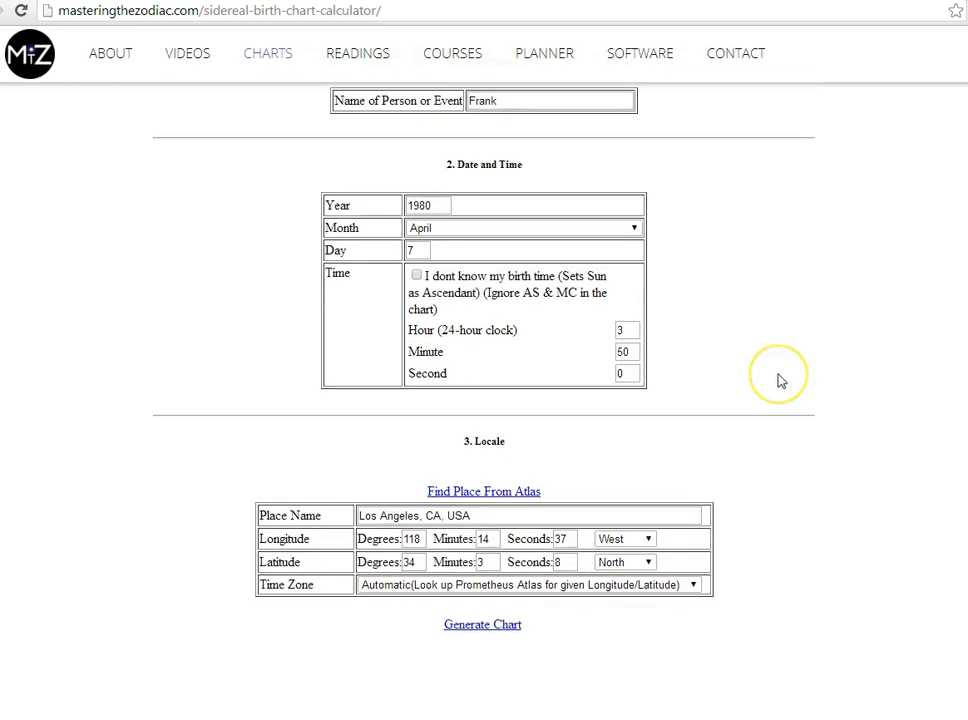
scroll("down", 3)
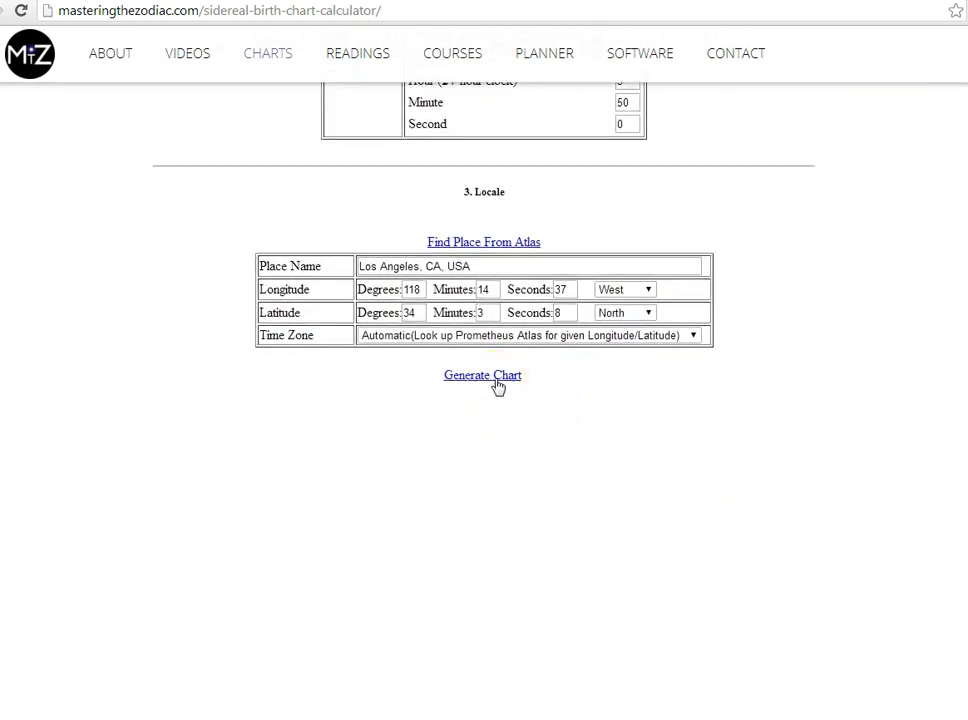
left_click(484, 376)
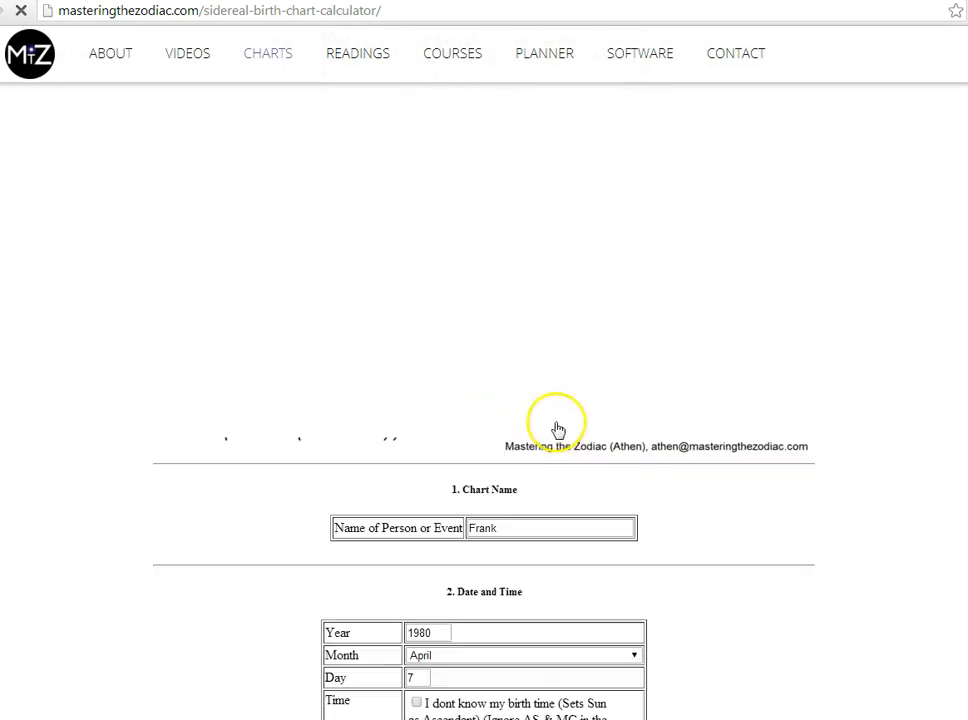
scroll("down", 3)
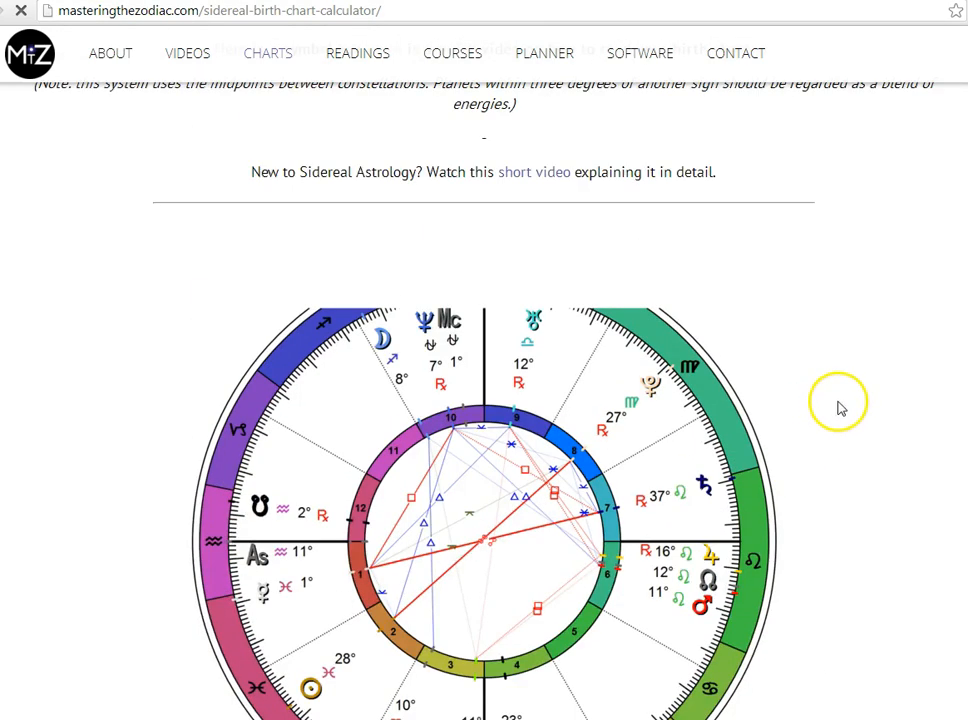
mouse_move(924, 448)
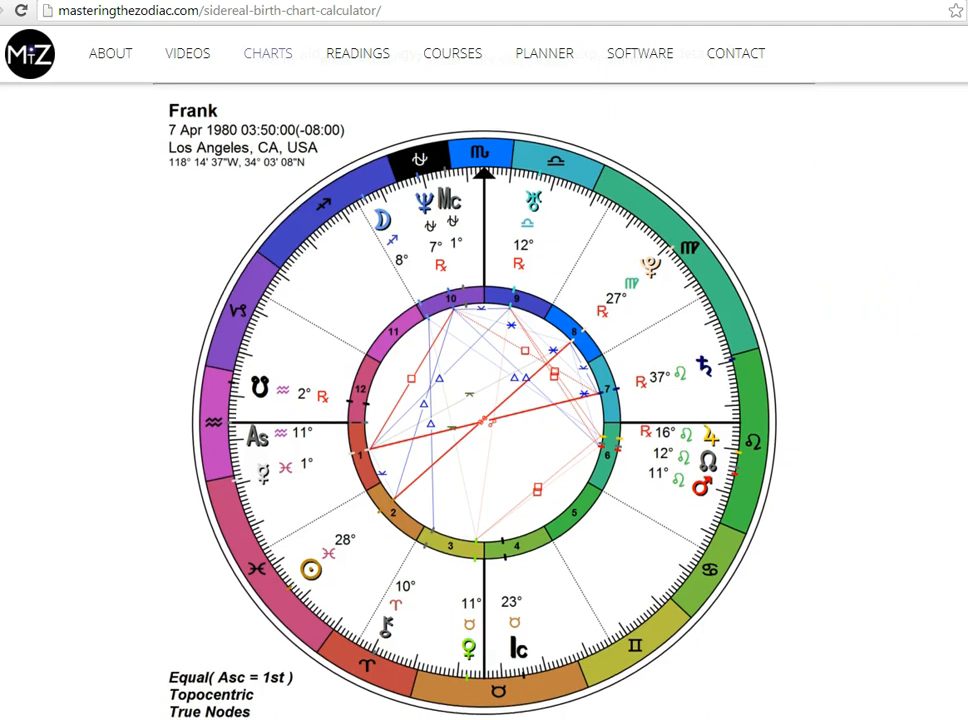
scroll("down", 3)
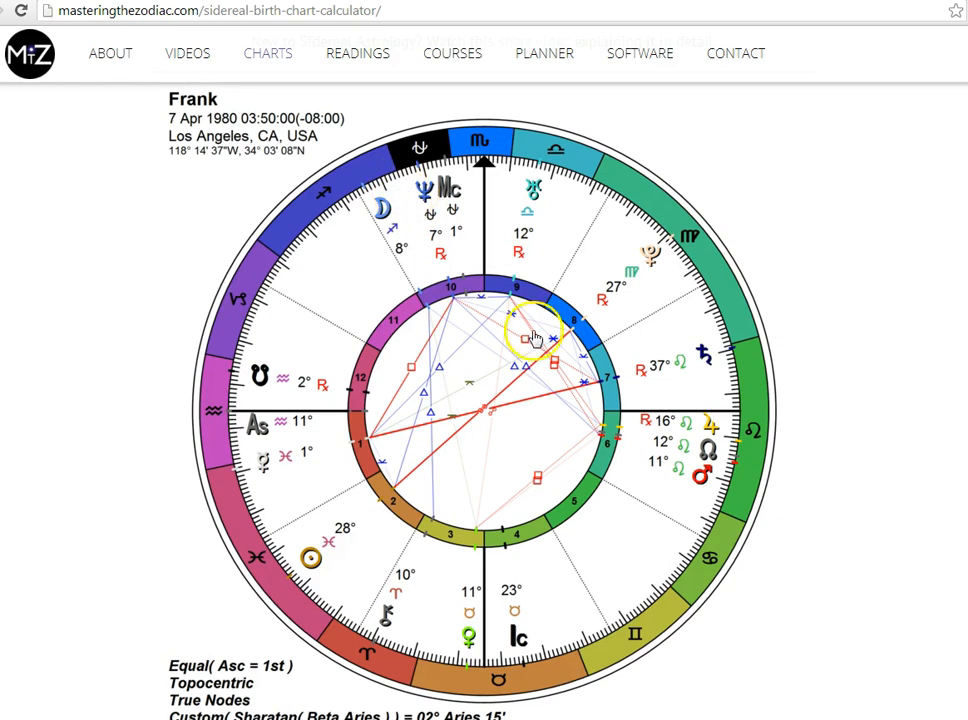
mouse_move(564, 364)
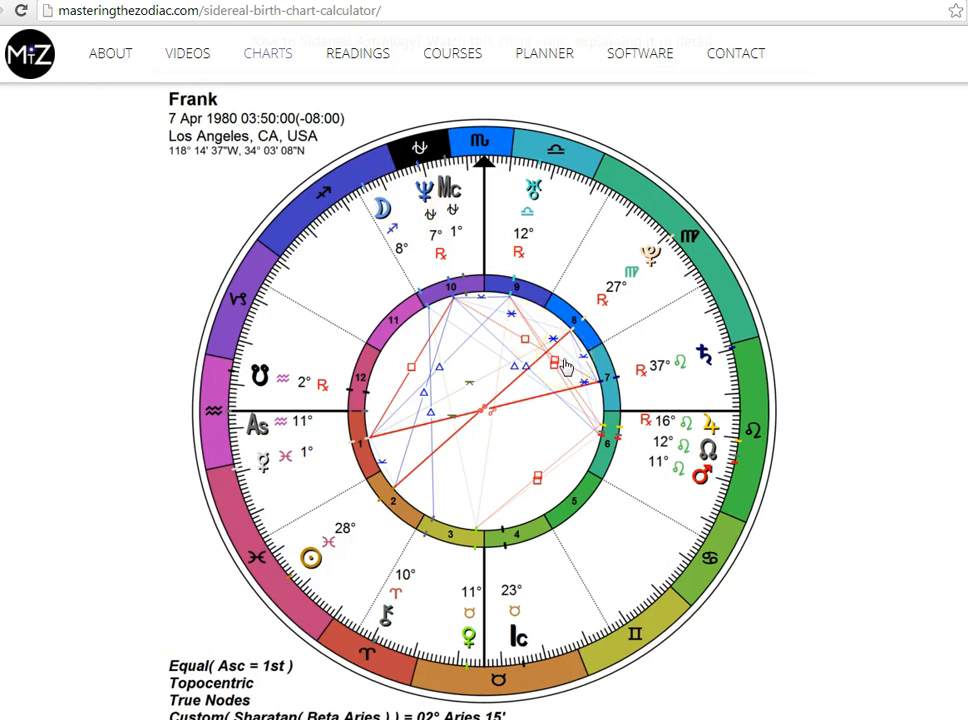
mouse_move(552, 392)
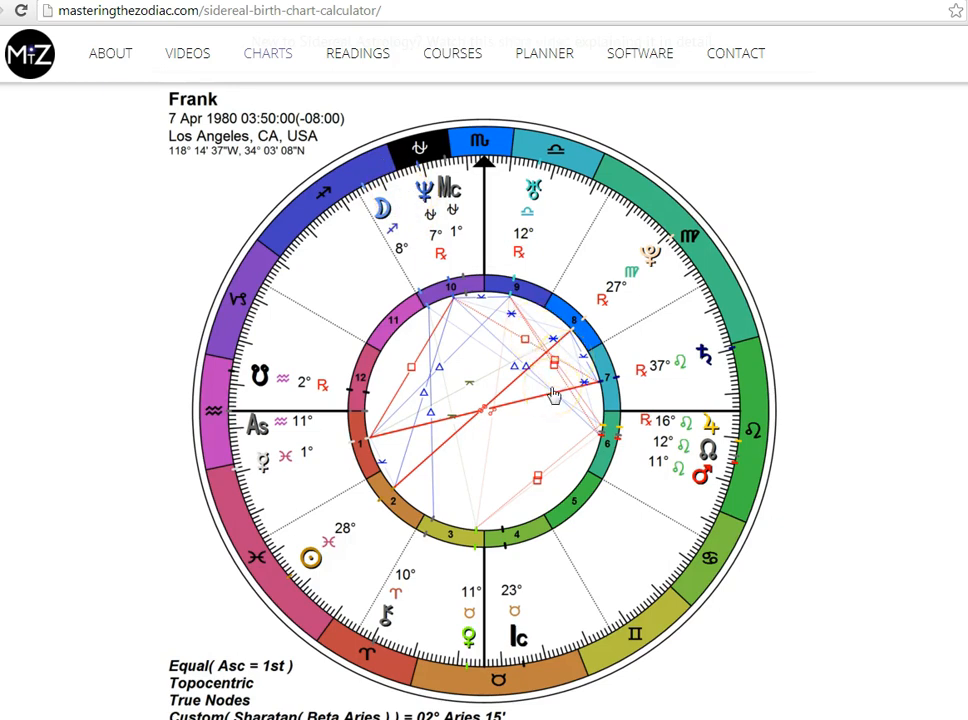
mouse_move(844, 408)
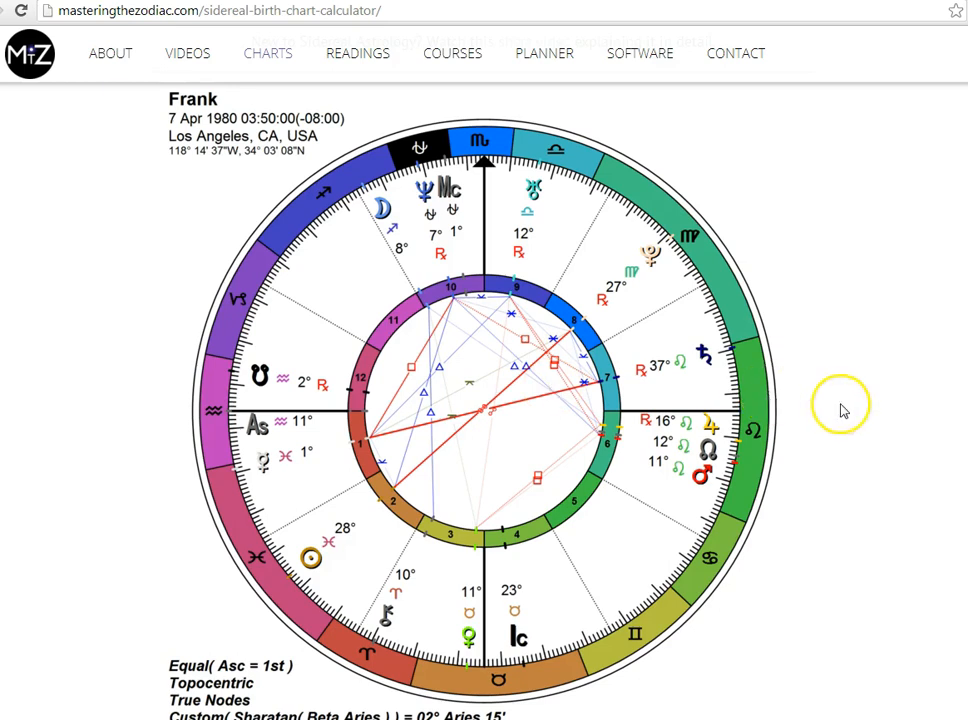
mouse_move(844, 410)
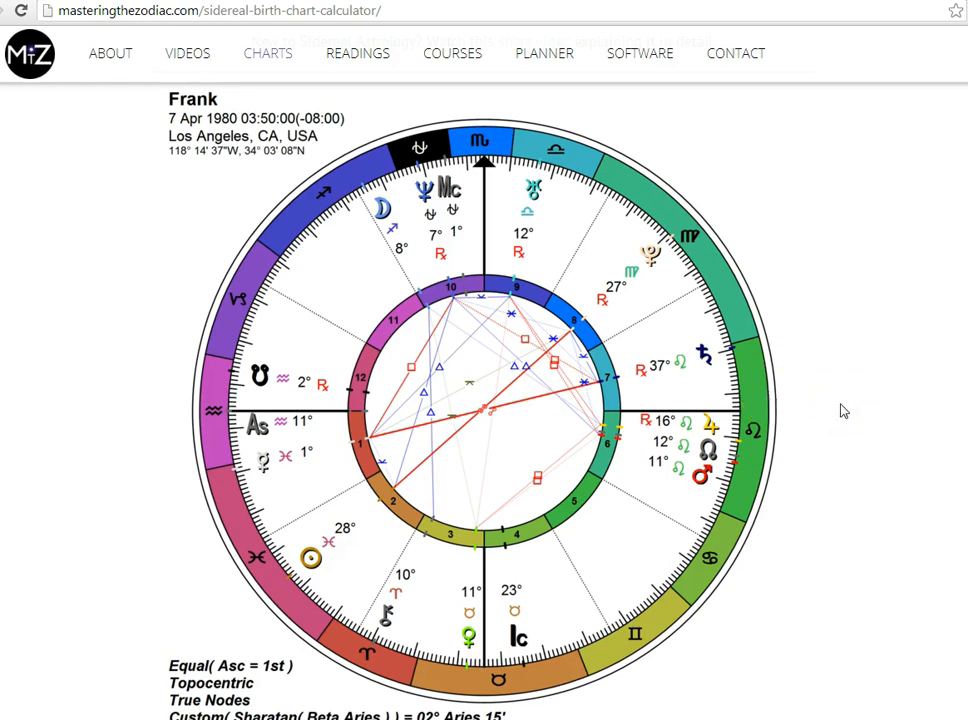